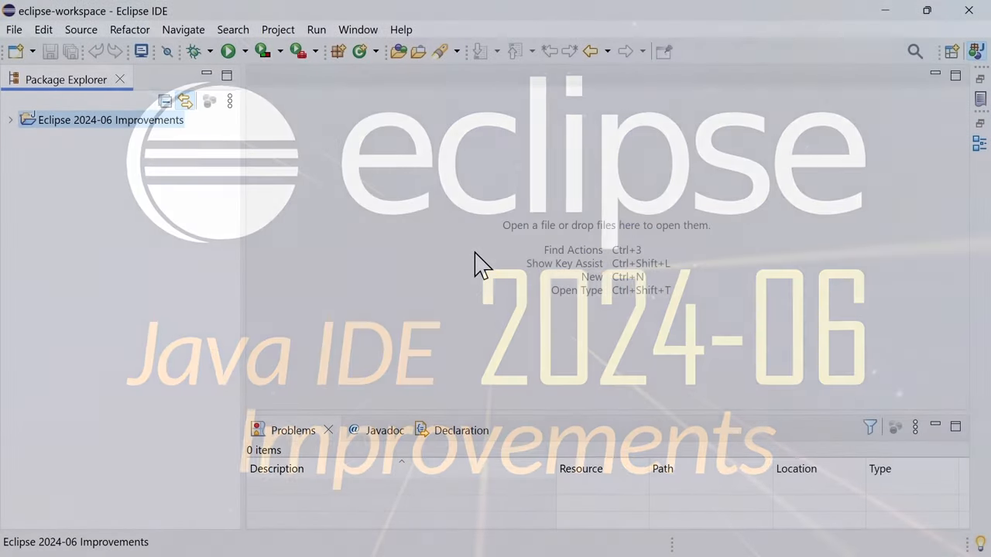
- Filter the installation Configuration report by 'java.ve' to reveal Java vendor and version 21.0.3
left_click(401, 29)
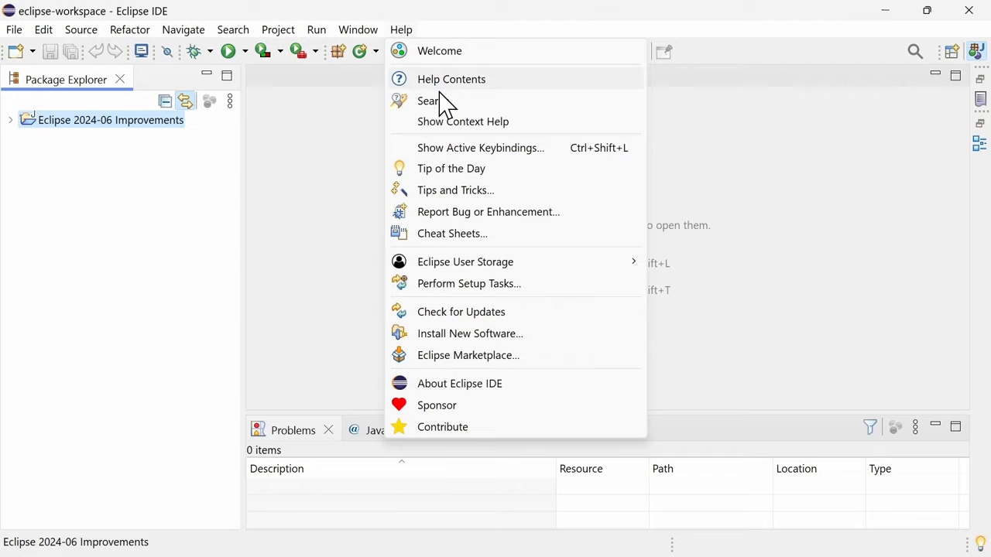
left_click(459, 383)
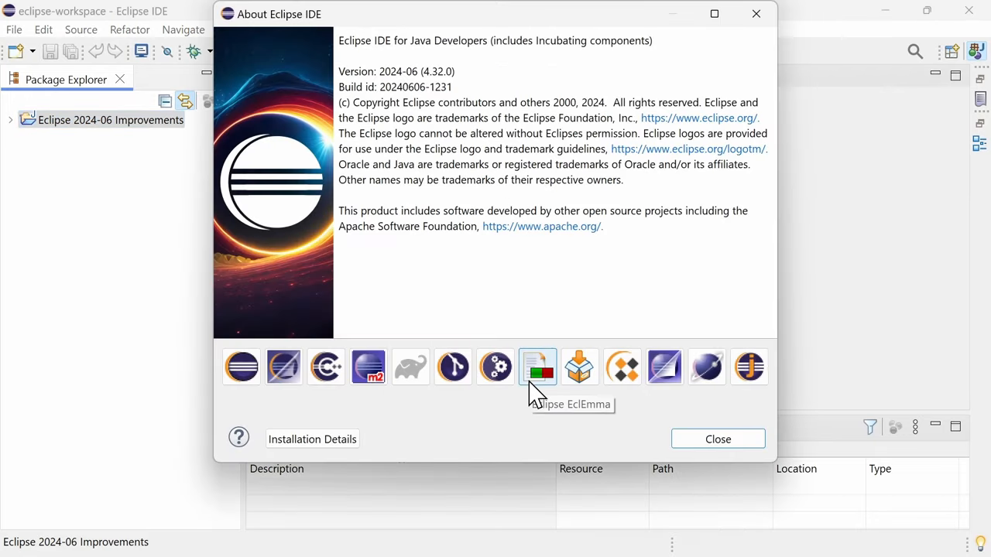
left_click(312, 439)
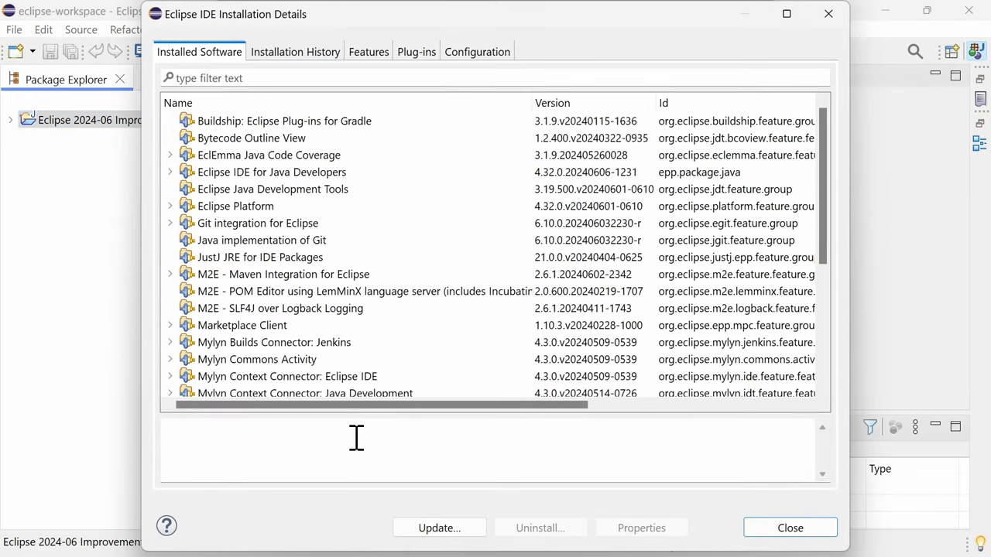
left_click(478, 51)
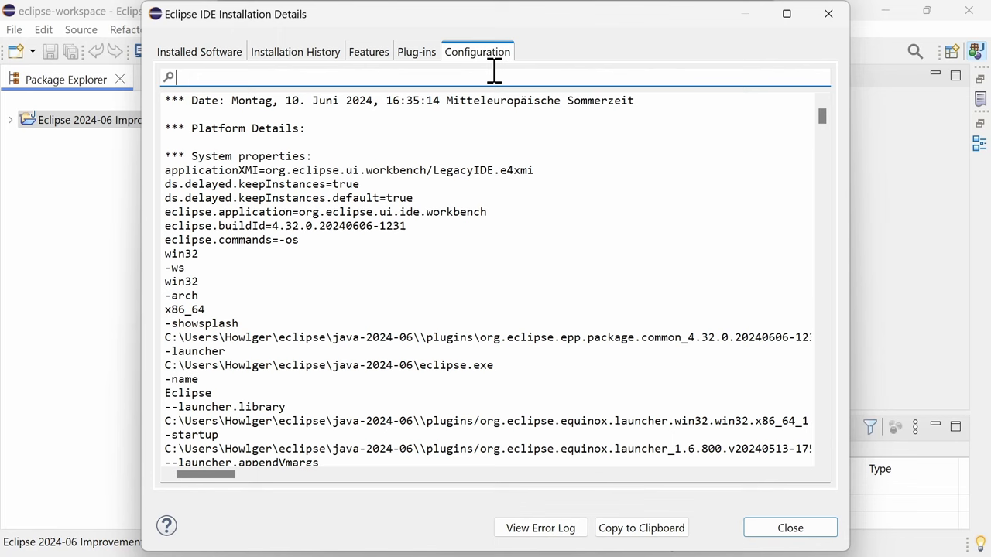
type("java.ve")
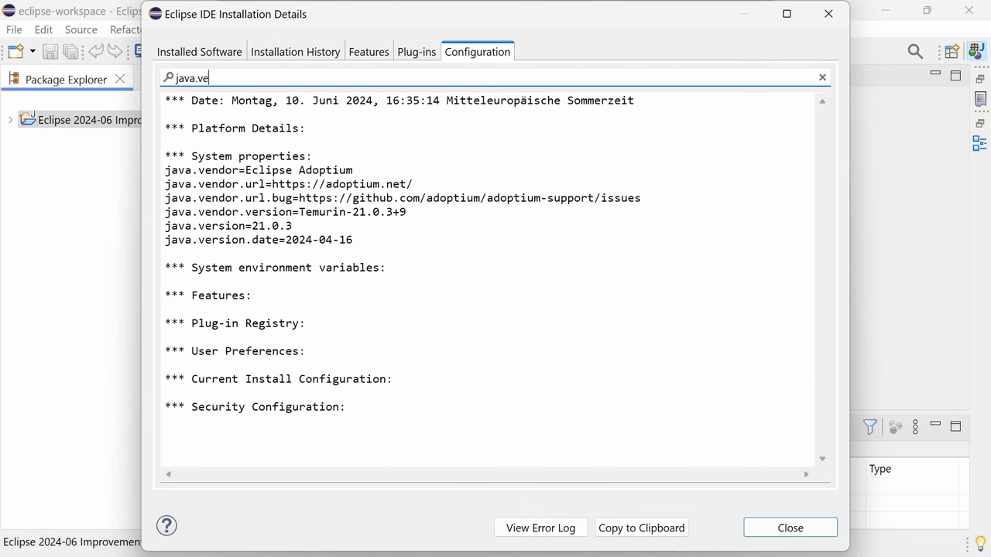
mouse_move(331, 225)
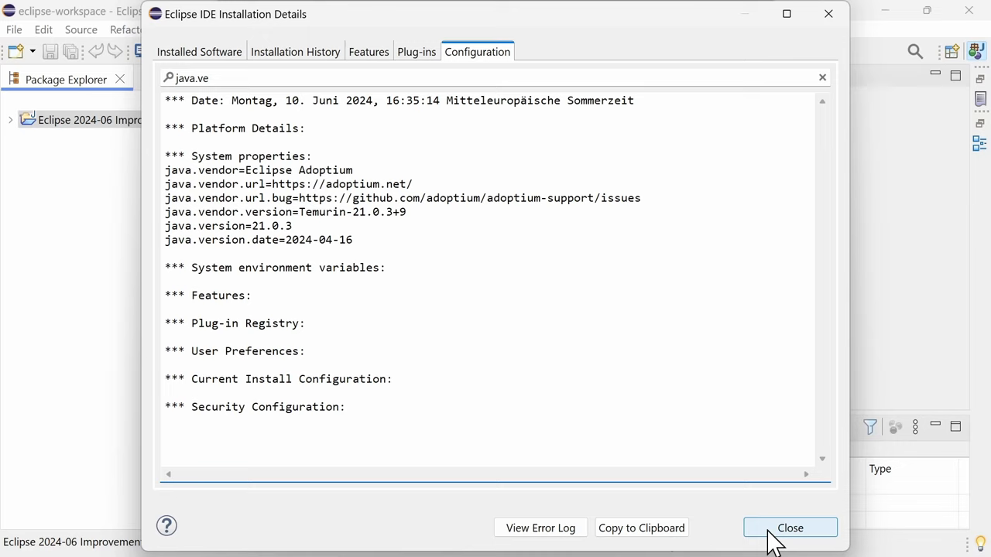
- Close Installation Details and start a New Java Project using the JavaSE-22 execution environment
left_click(791, 527)
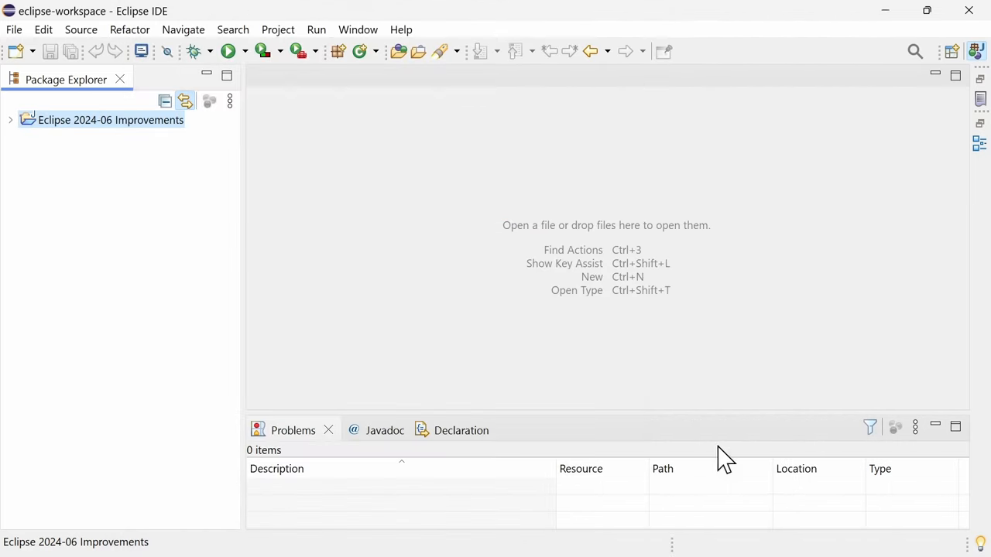
mouse_move(14, 29)
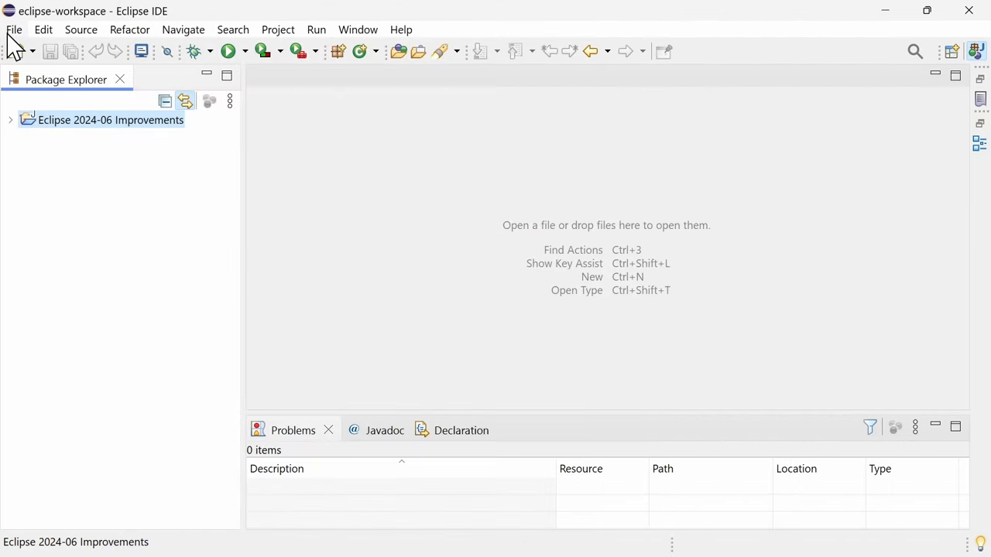
left_click(13, 29)
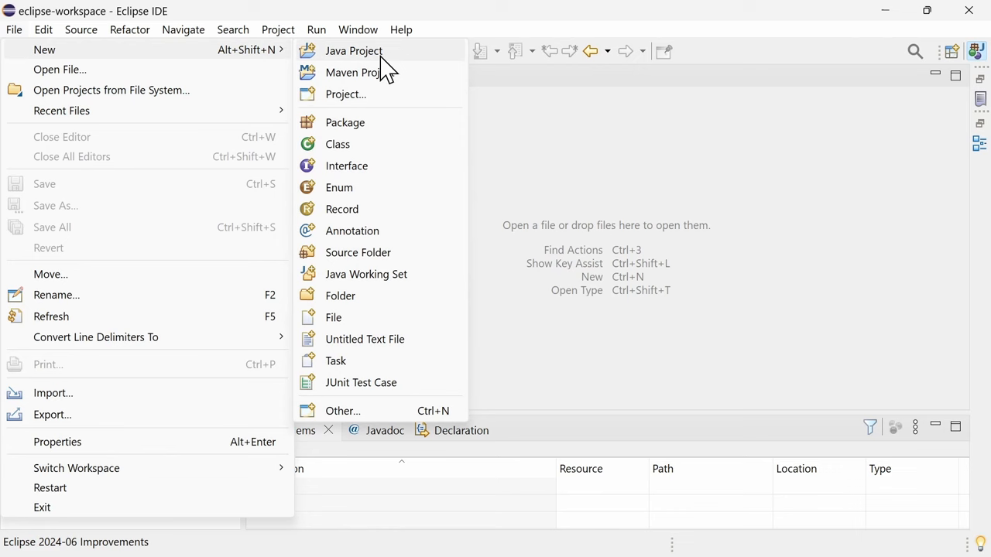
left_click(354, 50)
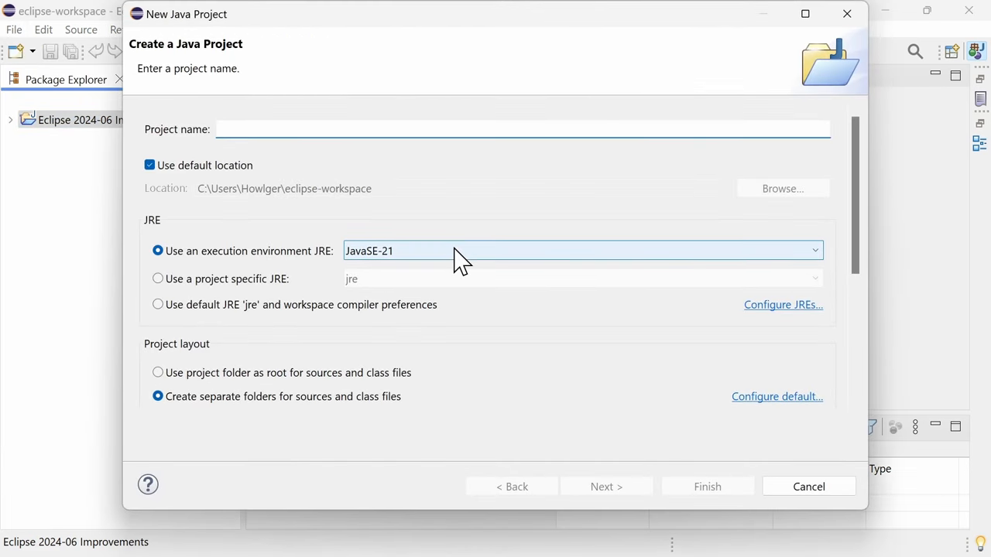
left_click(814, 250)
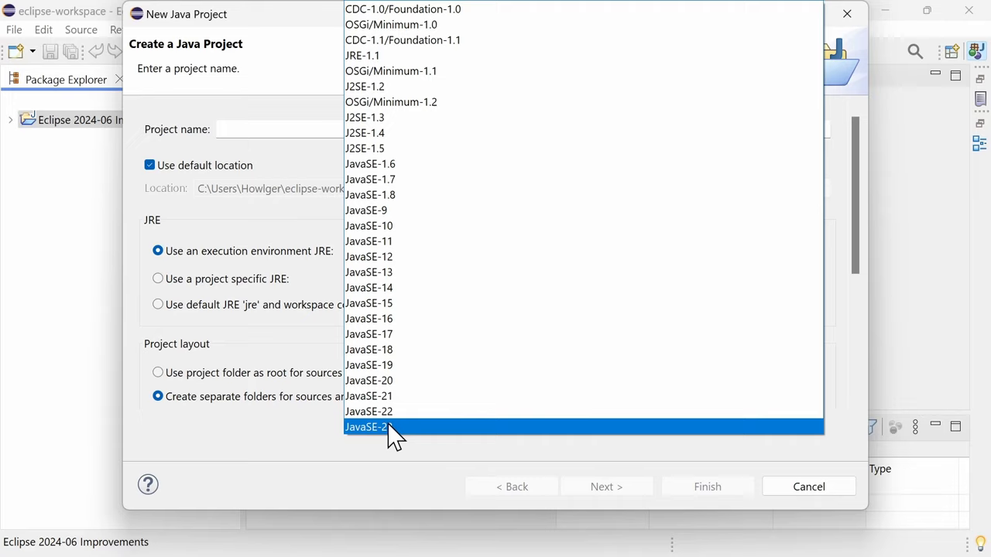
mouse_move(408, 429)
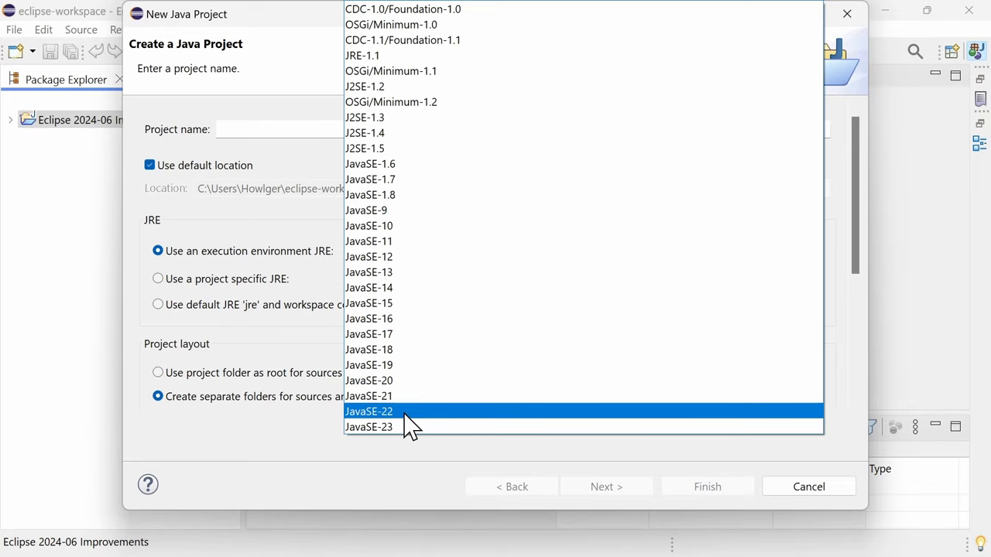
left_click(369, 411)
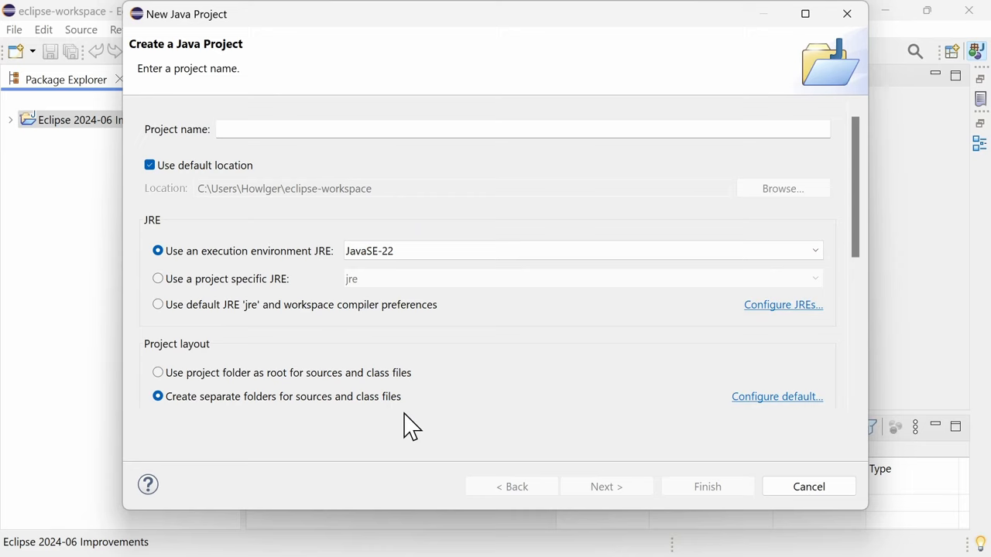
mouse_move(778, 322)
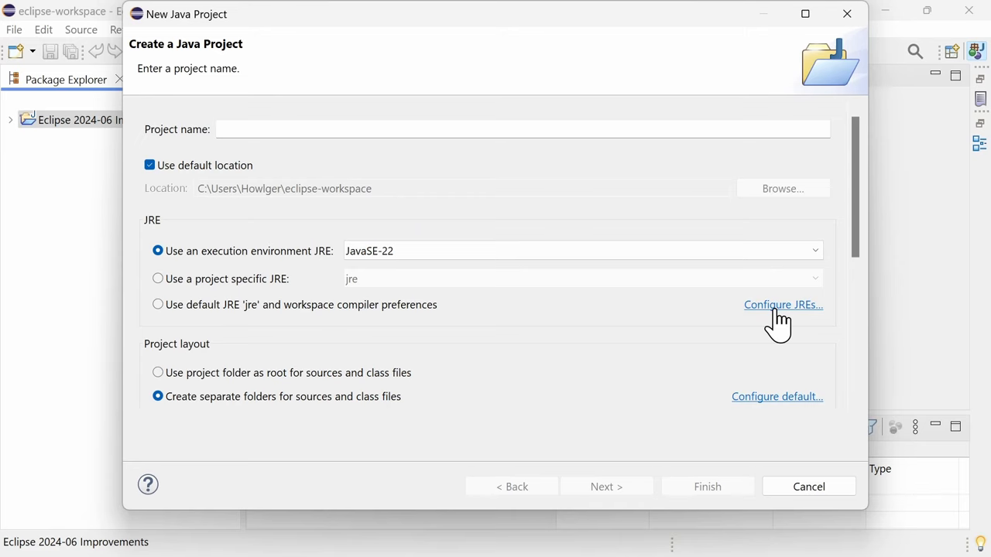
- Review the Installed JREs preferences (JDK 21, JDK 22, default JRE), then apply and close
left_click(783, 305)
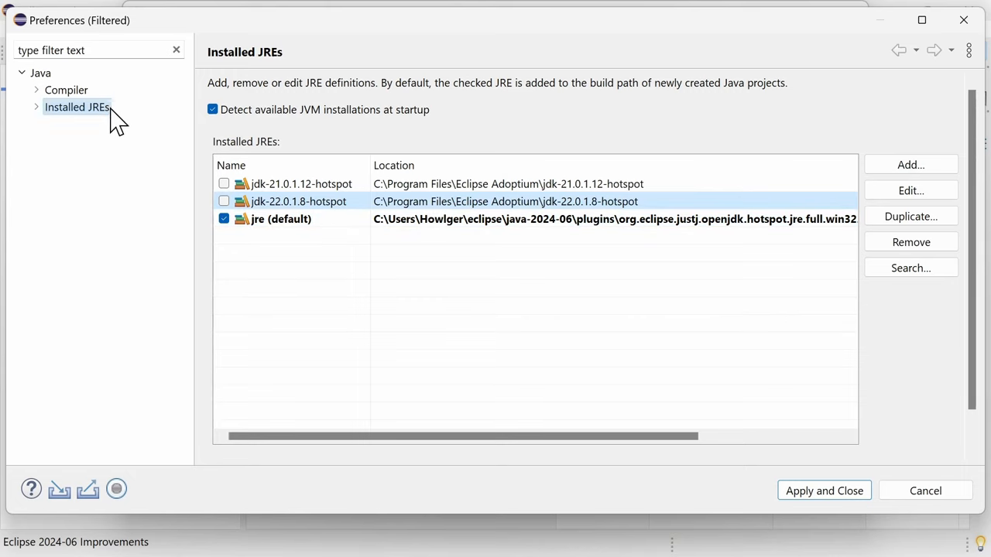
left_click(845, 490)
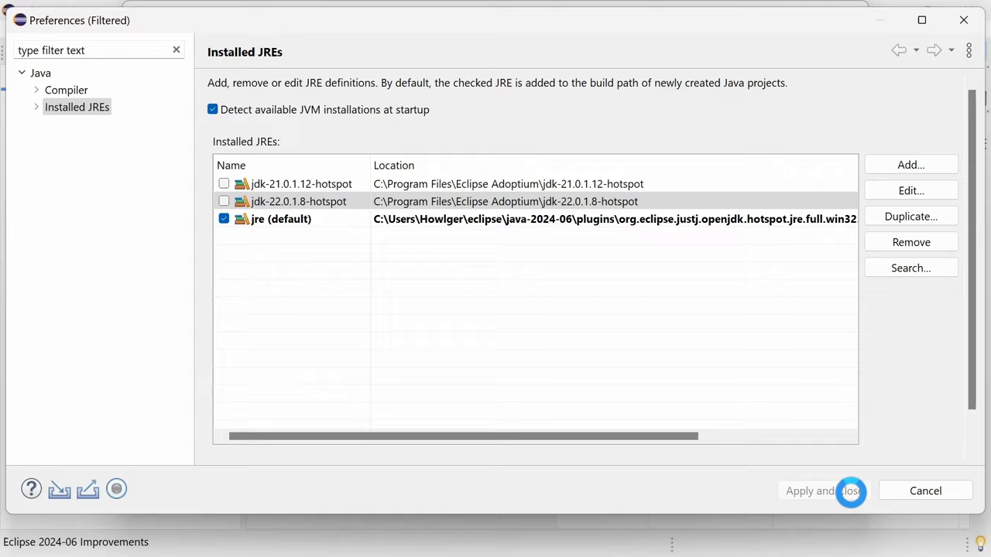
left_click(823, 491)
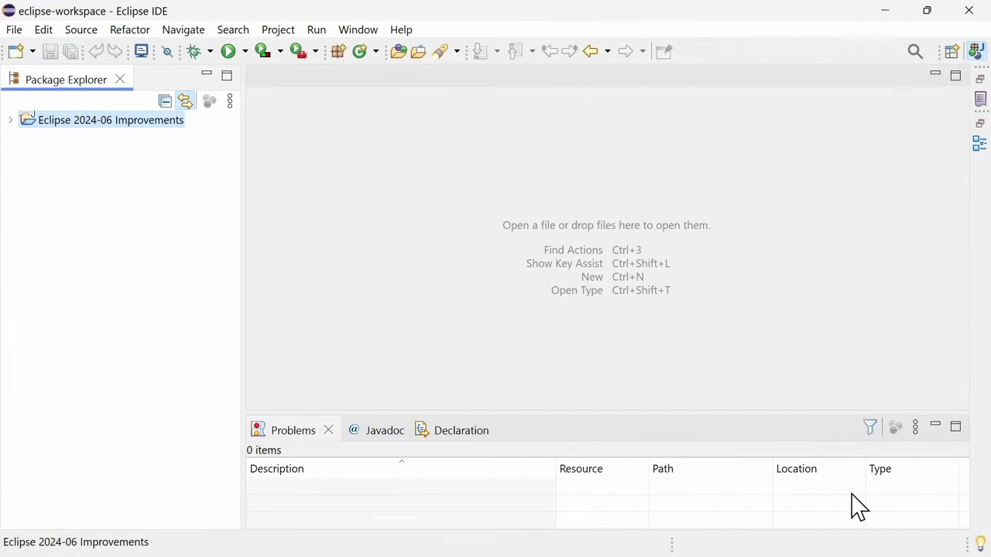
- Open Java22.java, inspect the unnamed lambda and loop variables, and select accept's obj parameter
left_click(10, 120)
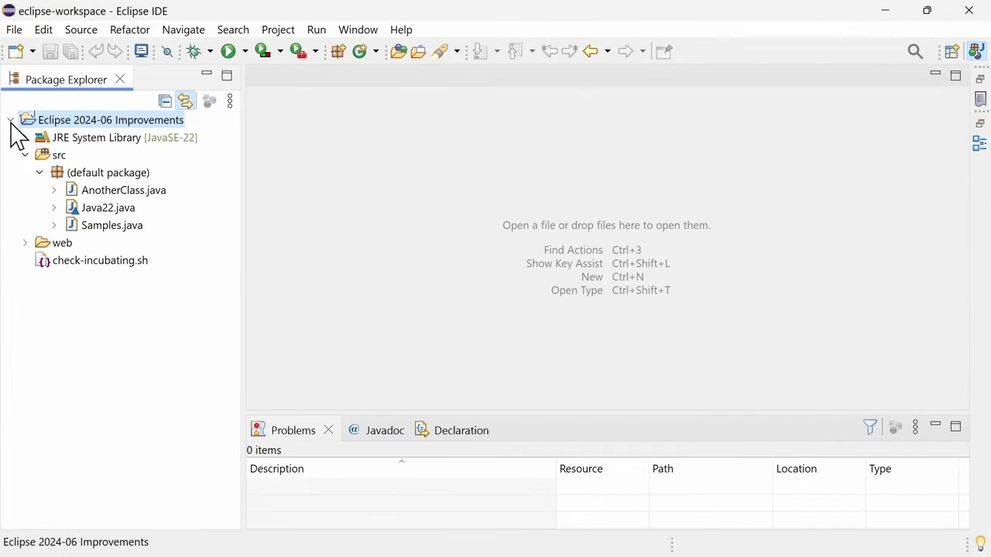
double_click(107, 207)
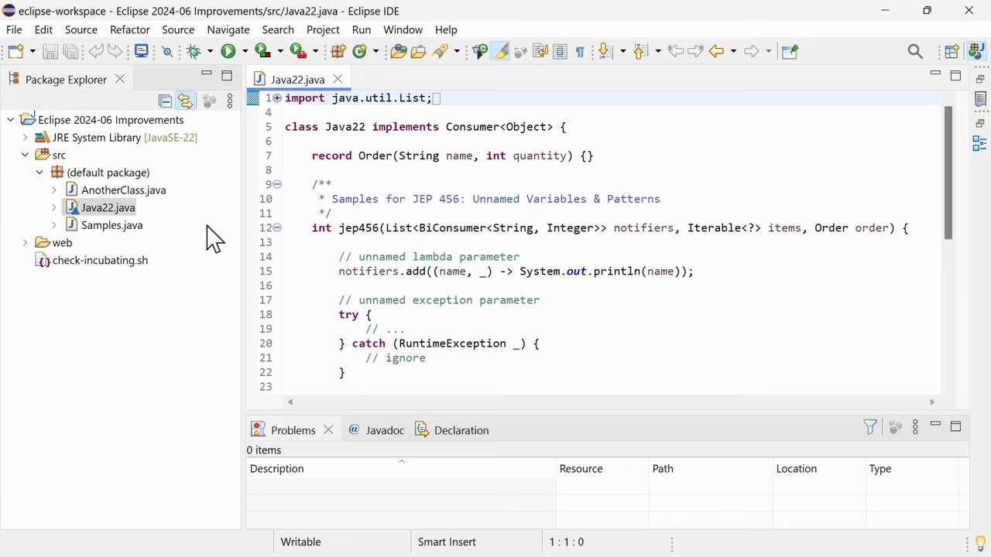
left_click(662, 199)
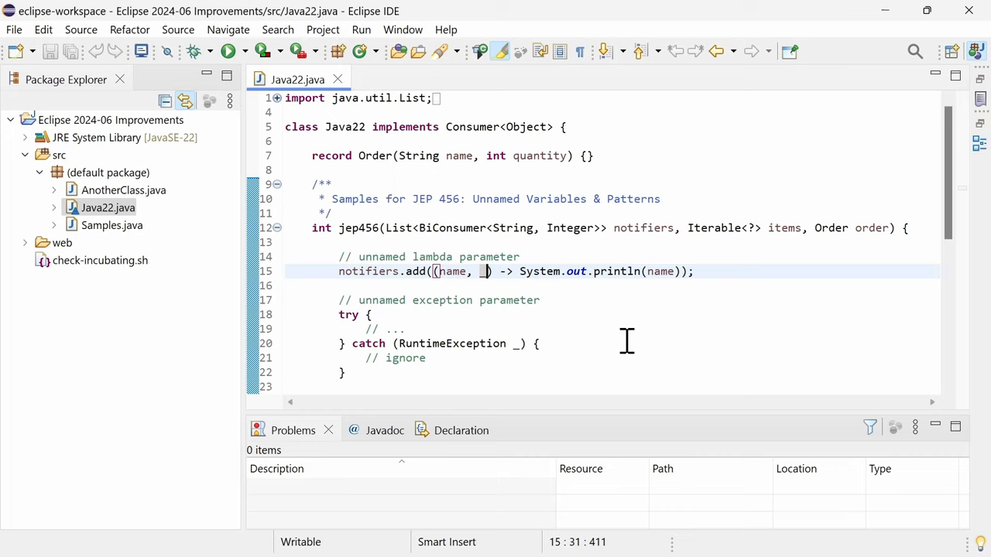
mouse_move(521, 343)
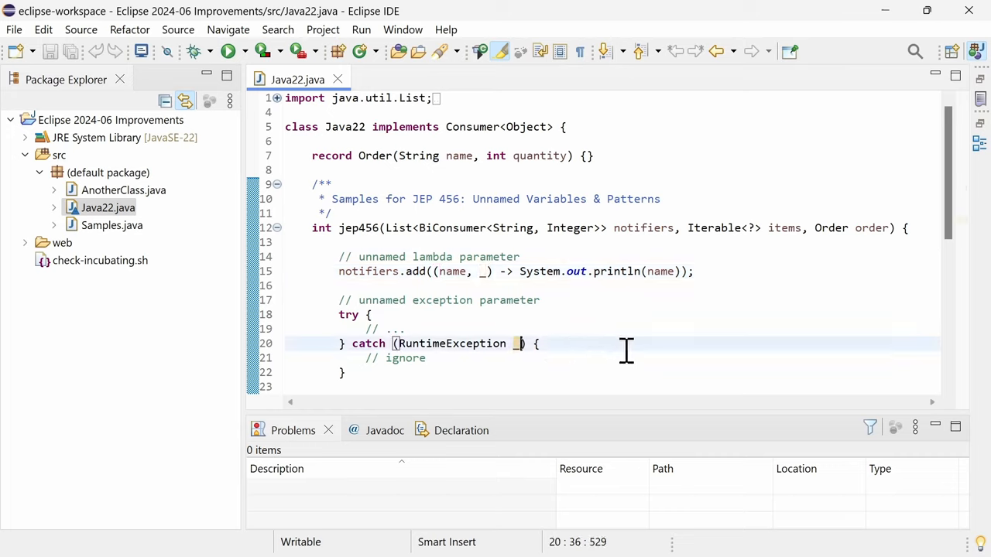
mouse_move(908, 259)
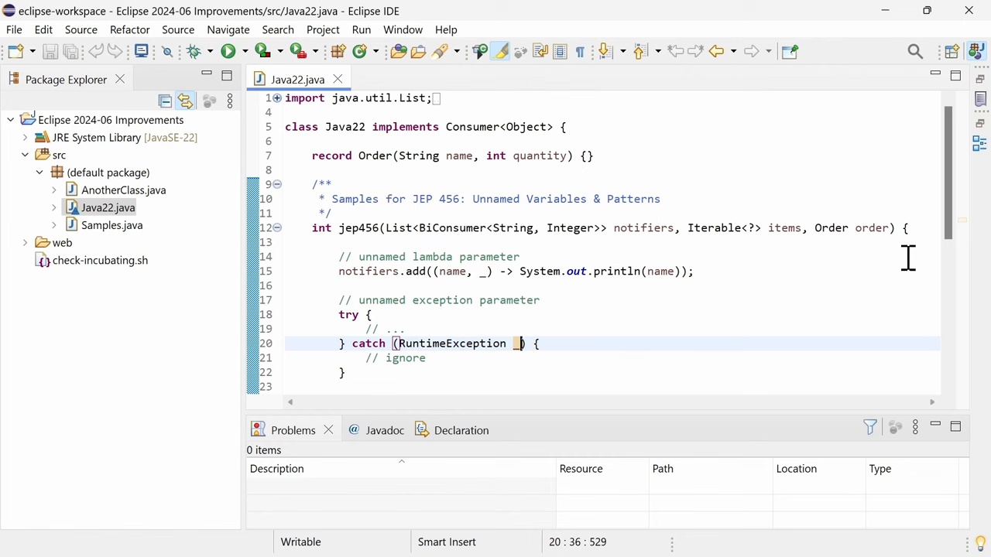
scroll("down", 3)
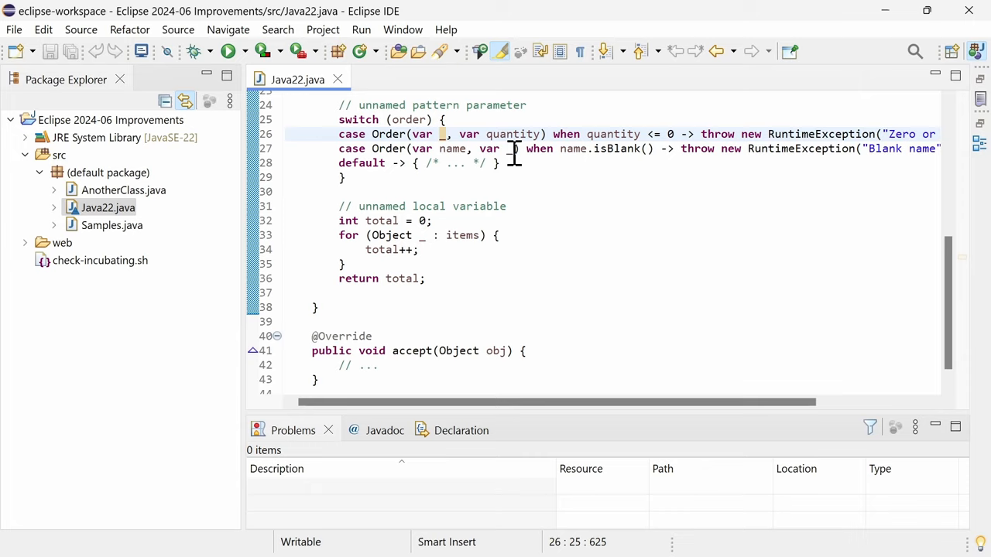
left_click(511, 148)
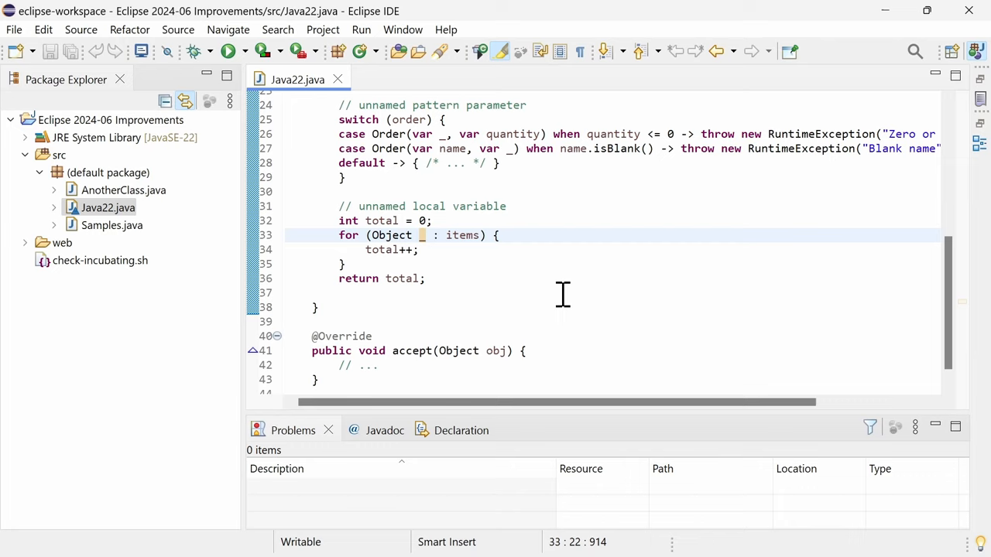
double_click(494, 351)
type("_")
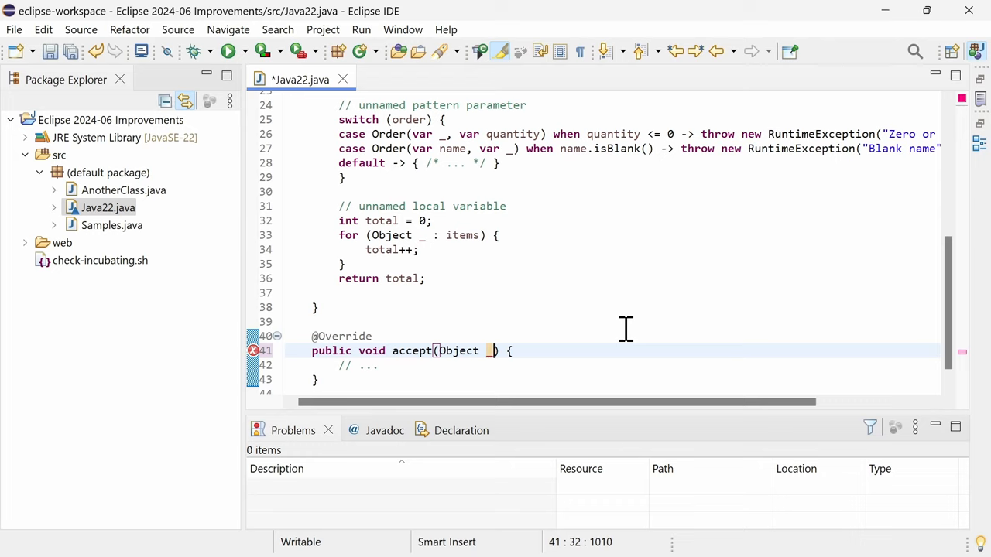
mouse_move(498, 351)
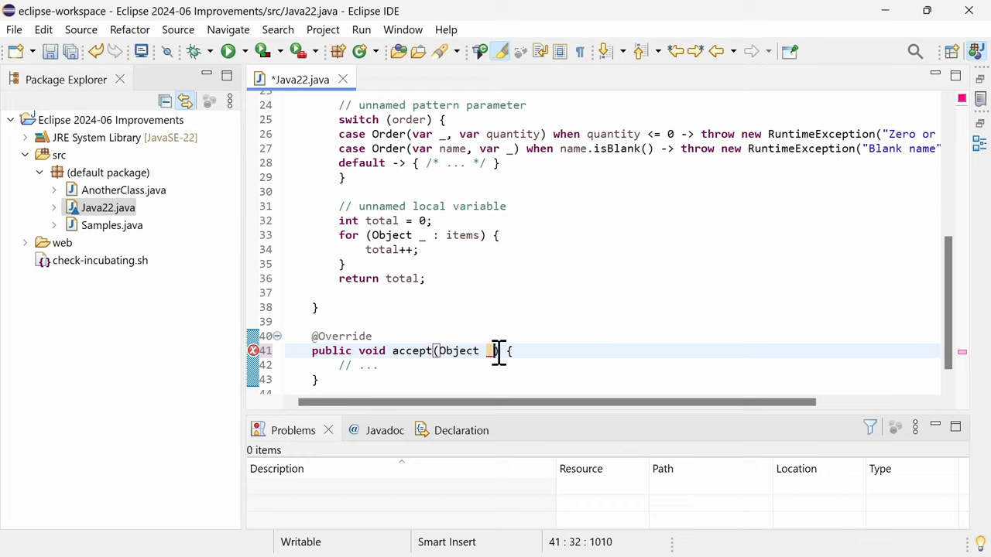
mouse_move(492, 351)
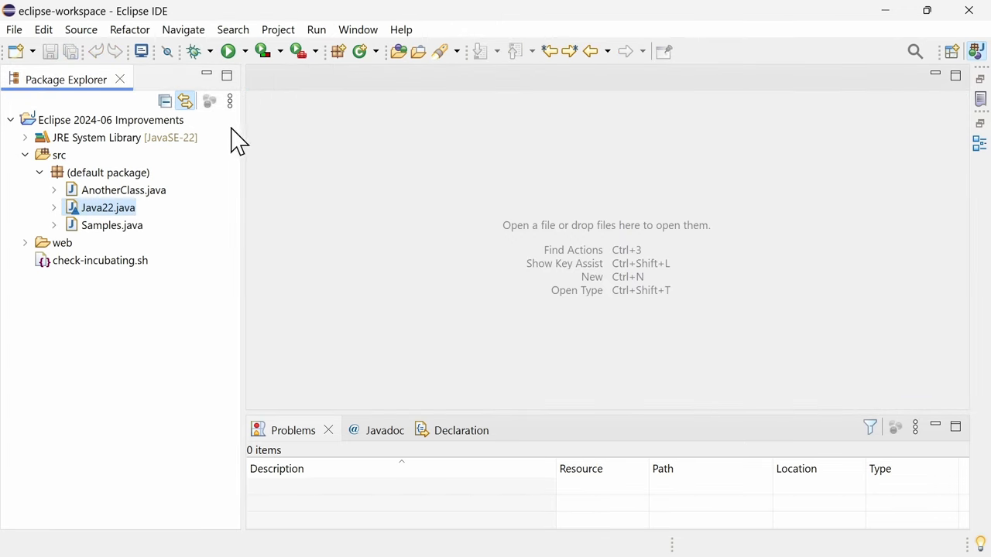
- In Samples.java, split sample()'s three try resources into an inner try-with-resources via Ctrl+1 on reader2
double_click(112, 226)
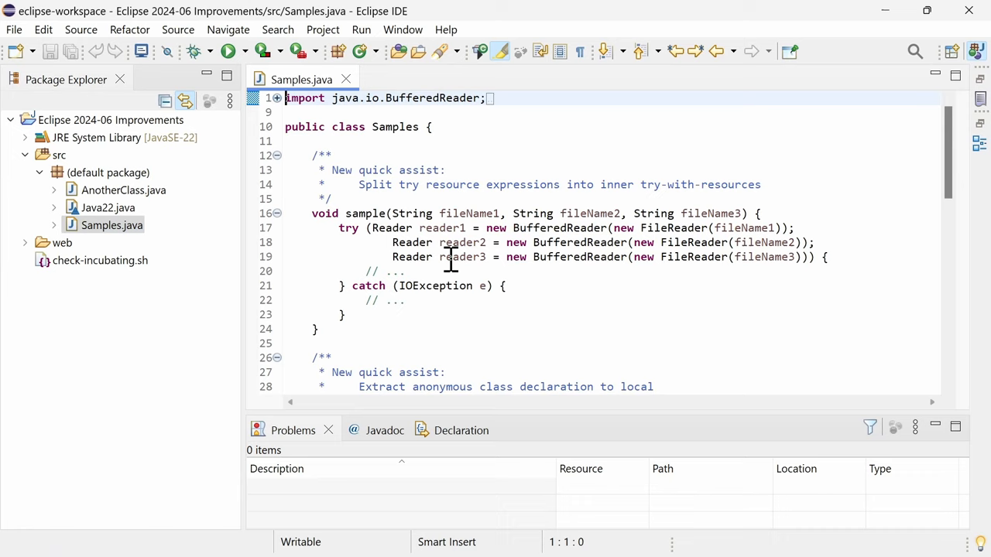
double_click(463, 257)
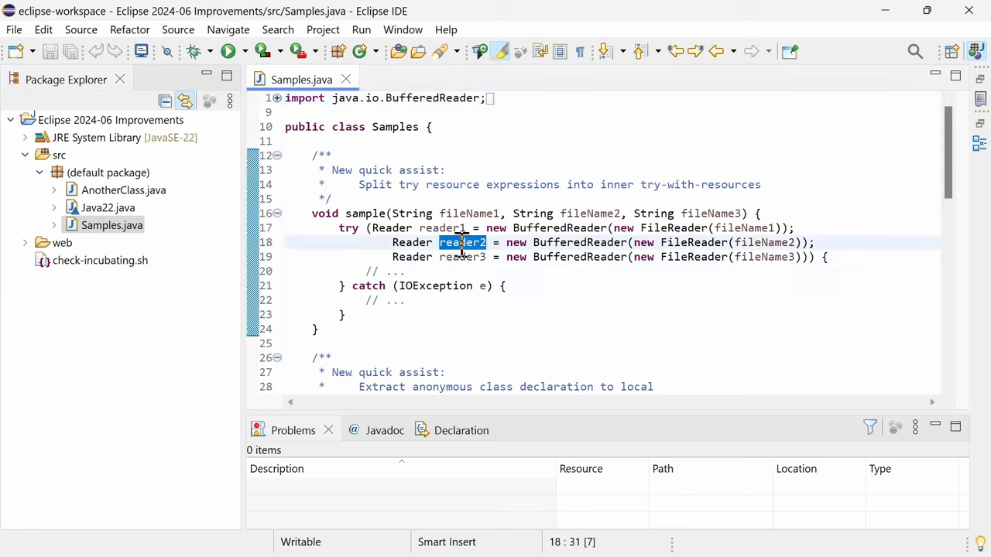
key("Ctrl+1")
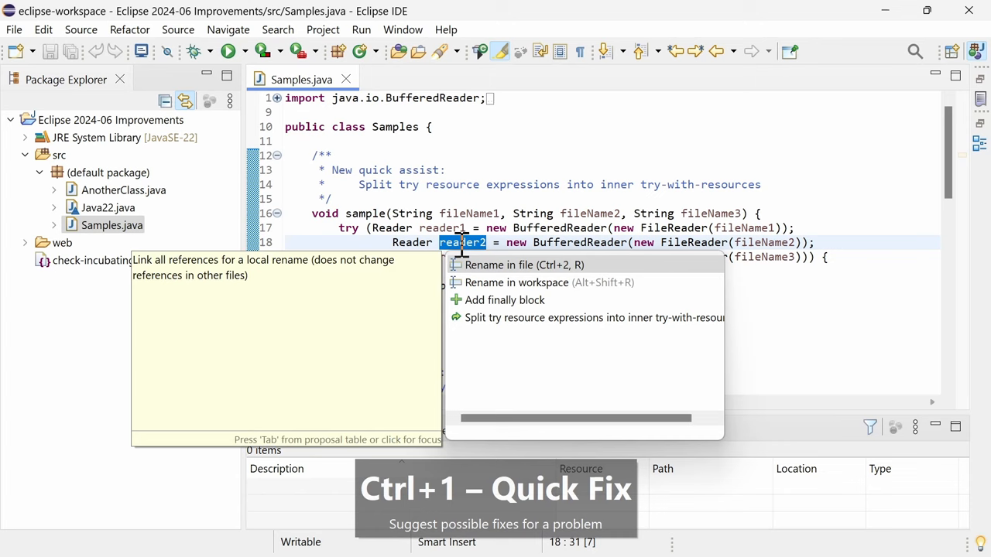
mouse_move(515, 301)
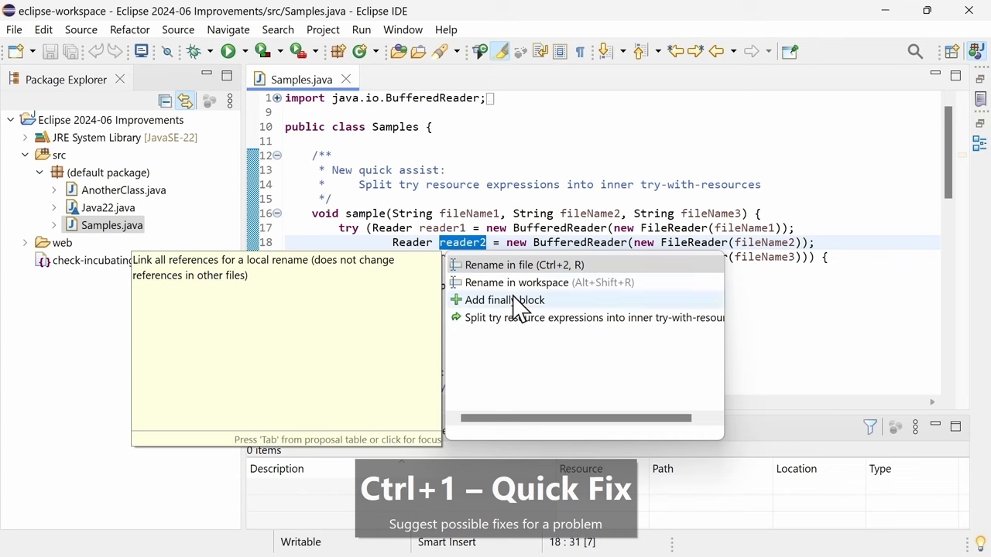
mouse_move(528, 329)
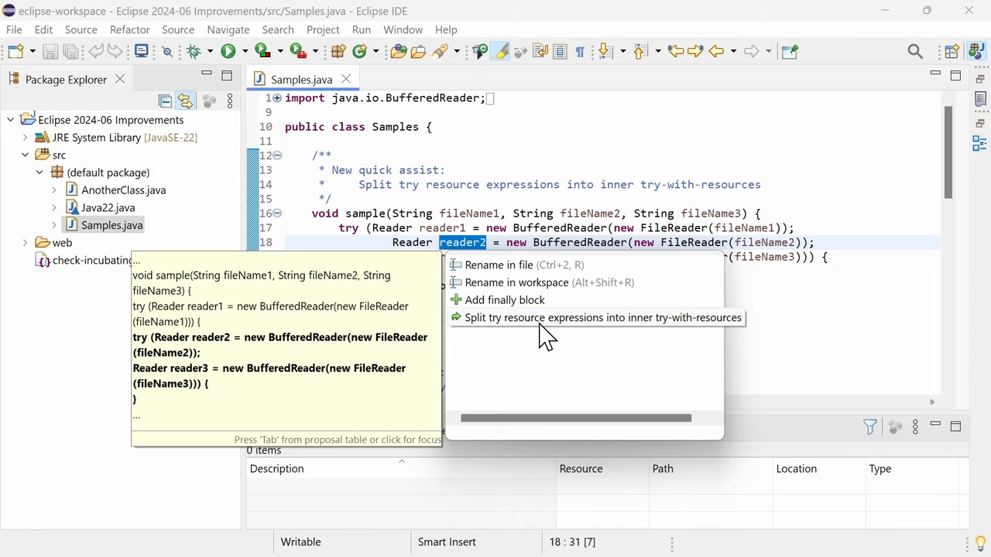
left_click(601, 318)
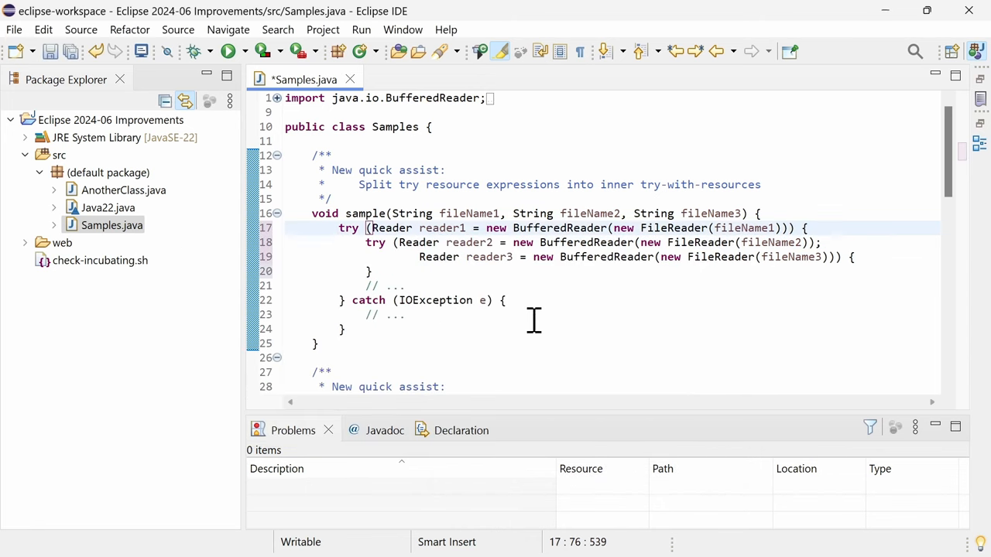
mouse_move(741, 336)
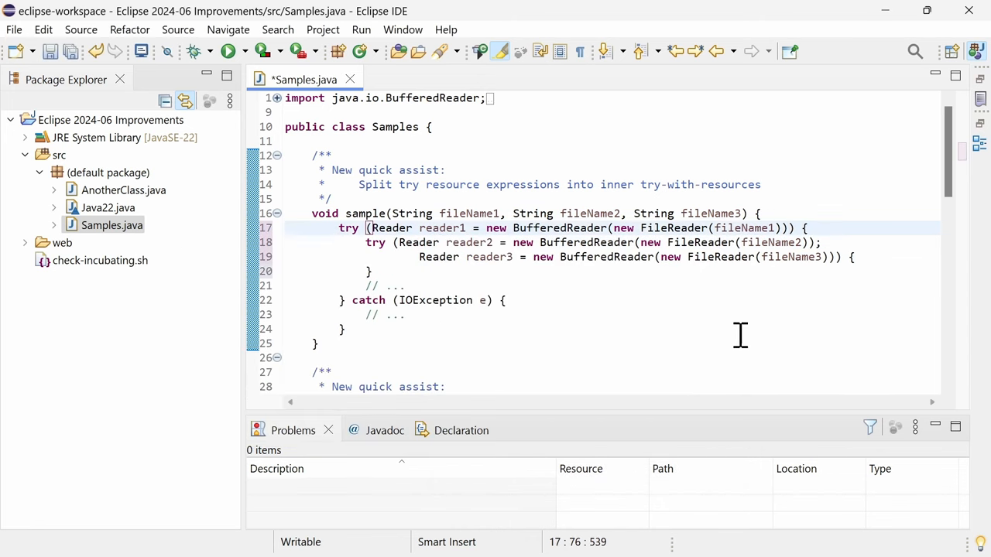
- Extract the anonymous Runnable in extractAnonymousClass() into a local variable named runnable
scroll("down", 3)
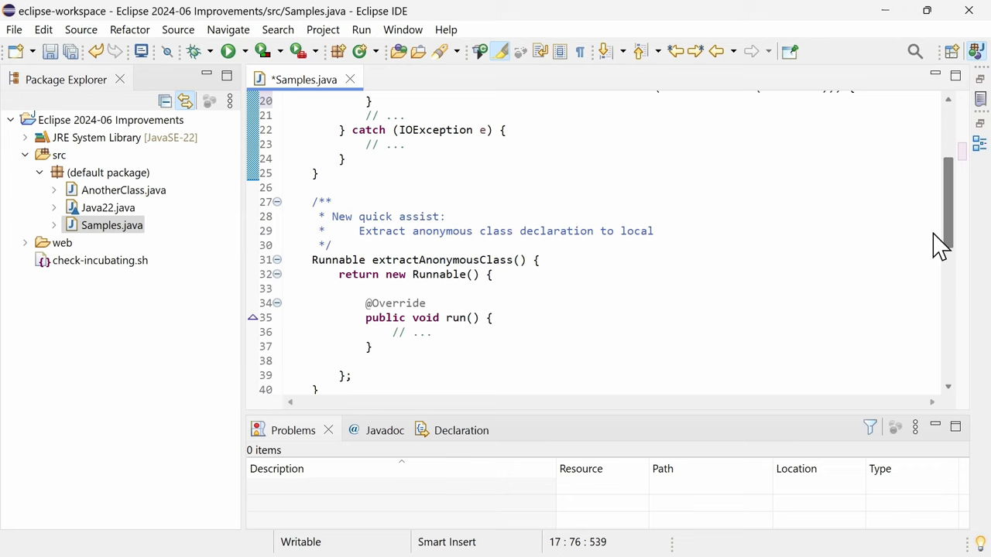
scroll("down", 3)
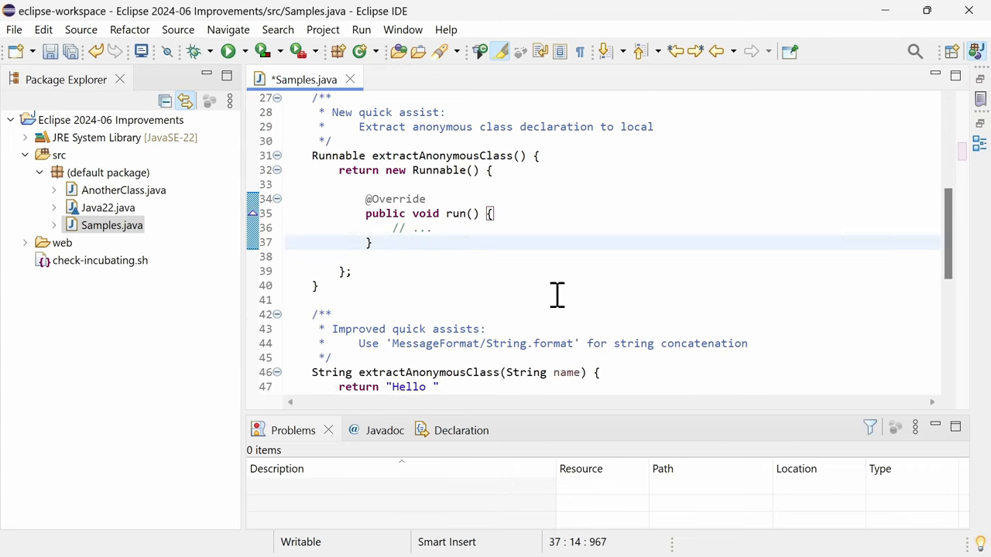
key("Ctrl+1")
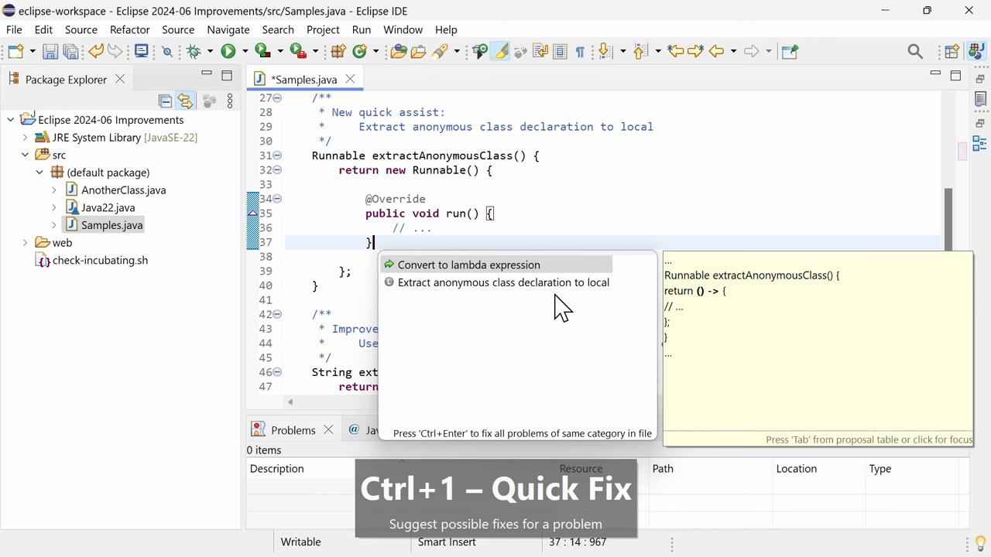
mouse_move(542, 290)
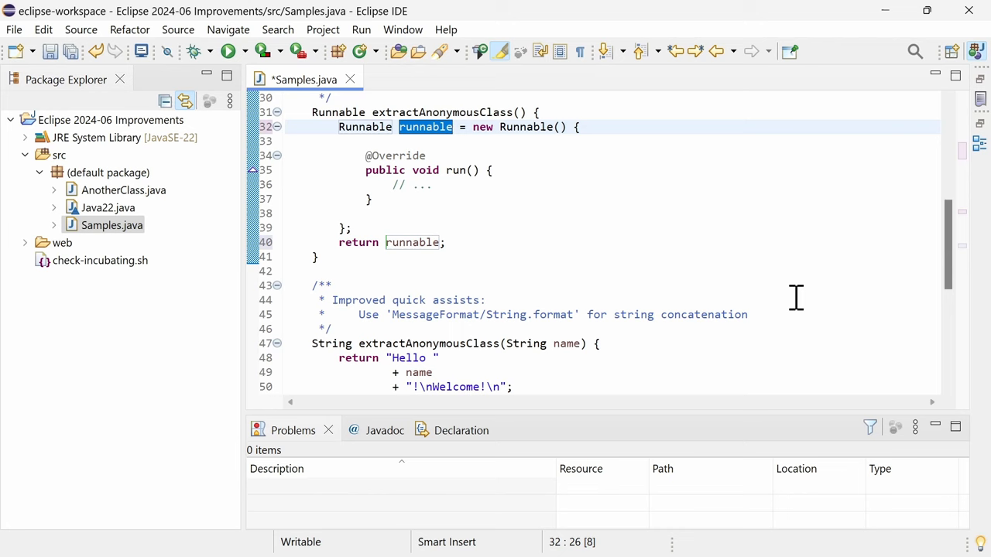
scroll("down", 3)
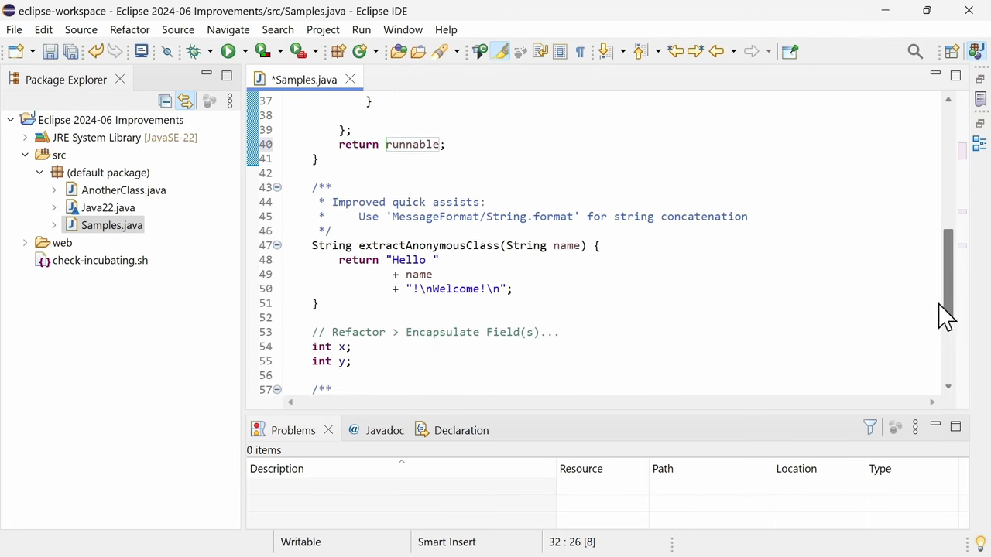
scroll("down", 3)
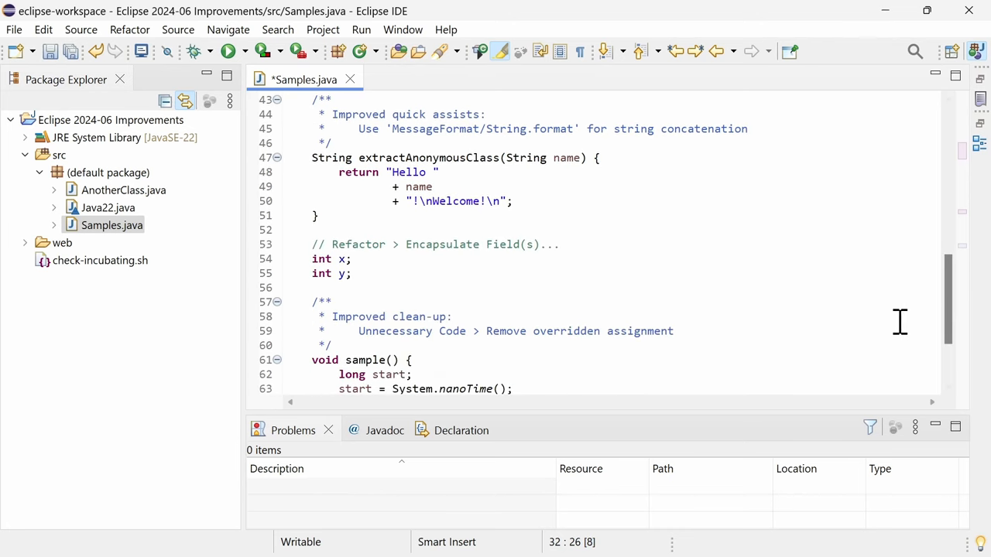
- Convert the greeting concatenation with name into String.format over a text block
left_click(399, 187)
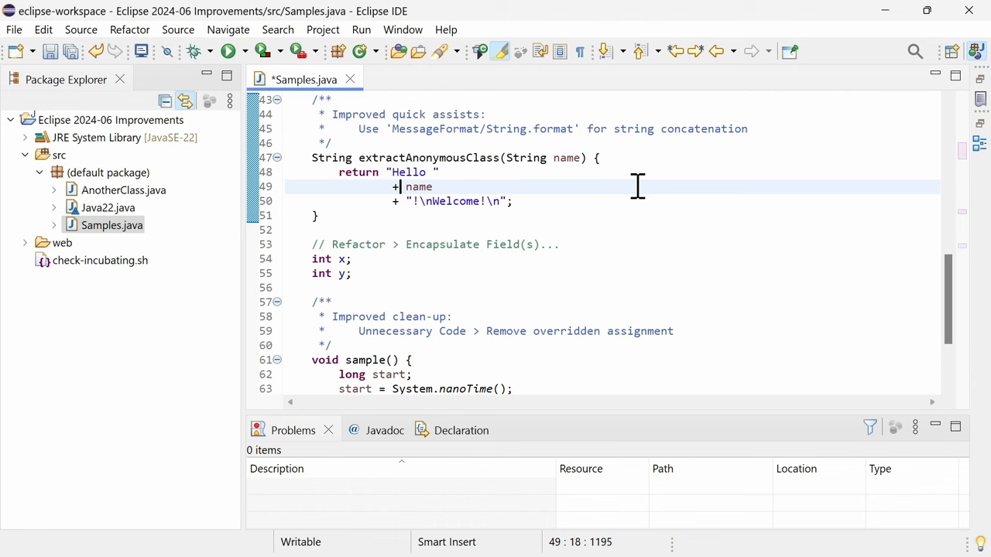
key("Ctrl+1")
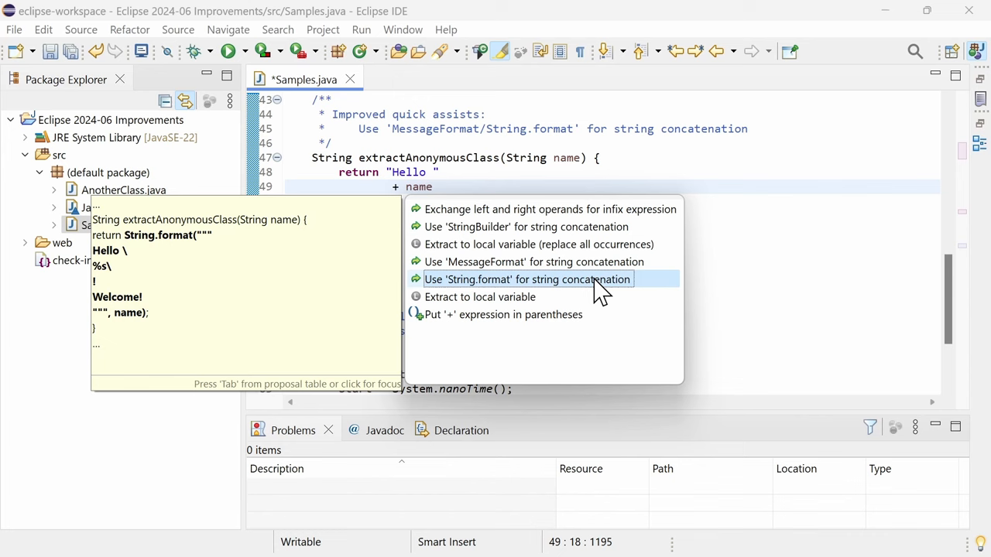
left_click(527, 279)
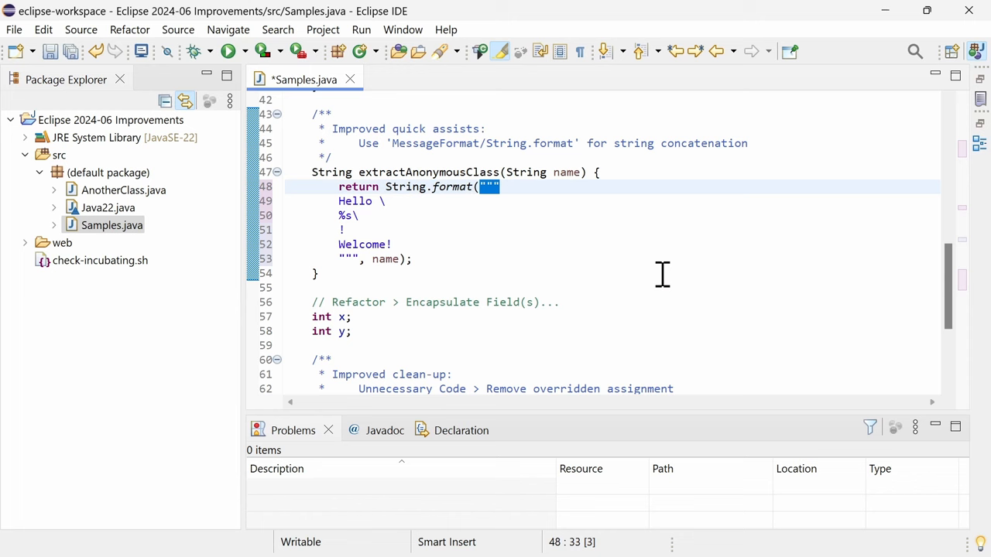
- Encapsulate fields x and y with getters/setters, previewing AnotherClass changes before applying
right_click(337, 332)
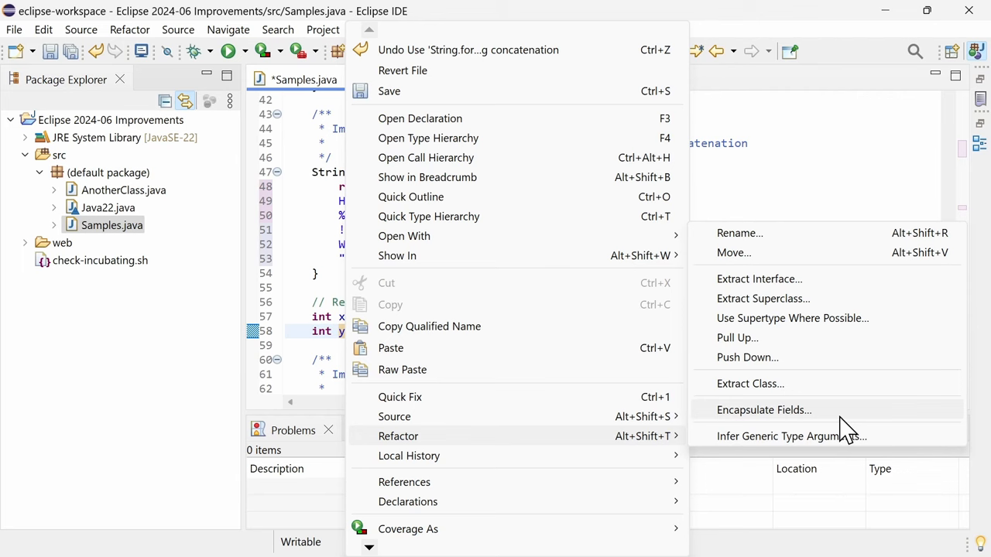
left_click(764, 410)
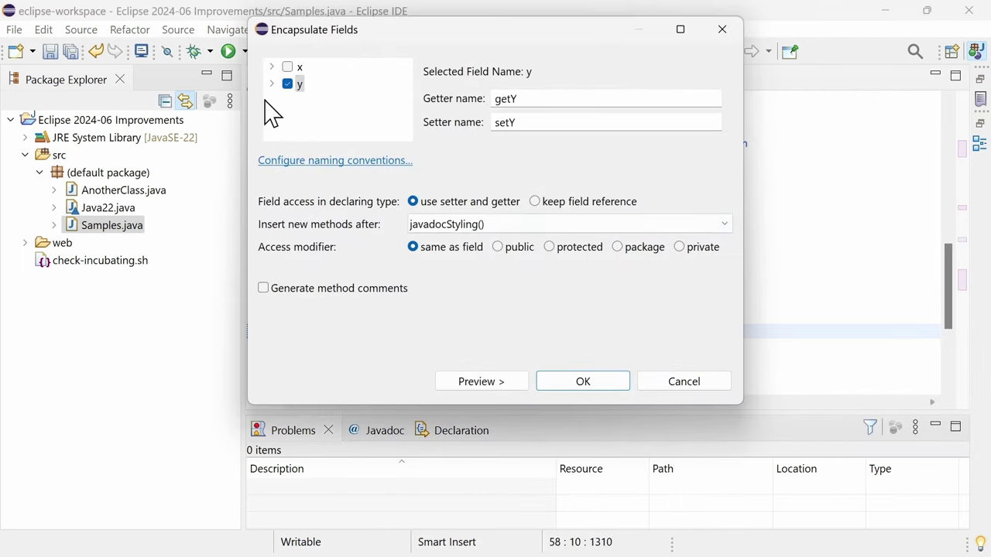
left_click(271, 66)
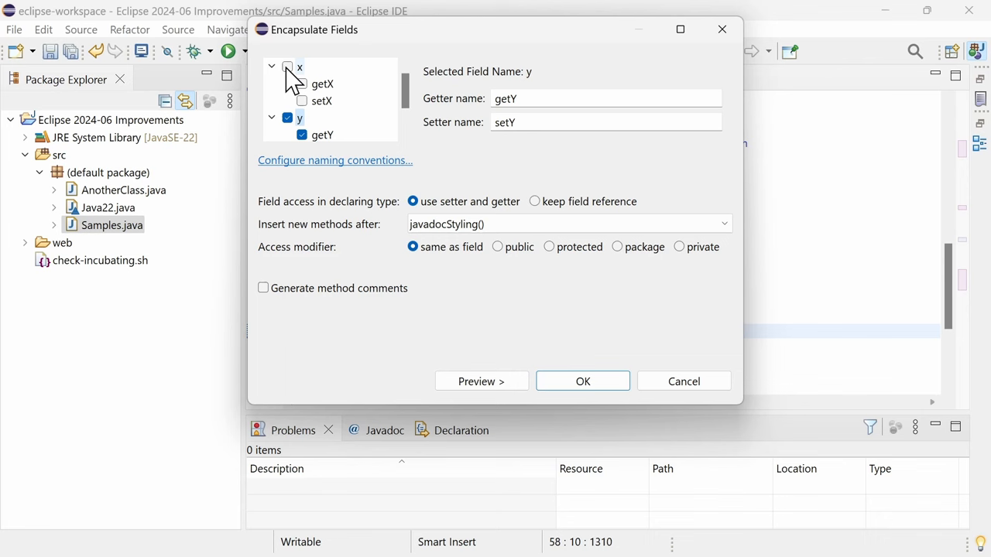
left_click(283, 67)
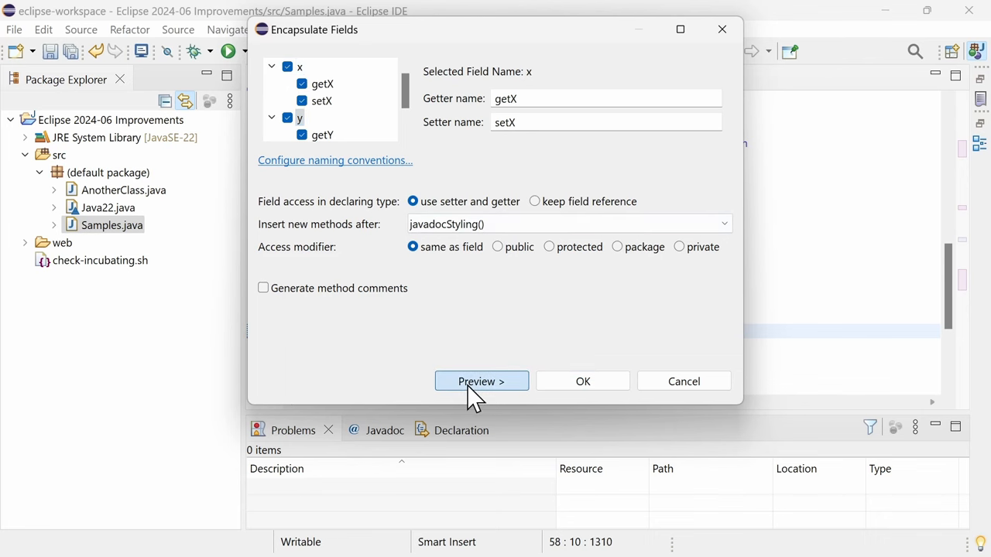
left_click(481, 381)
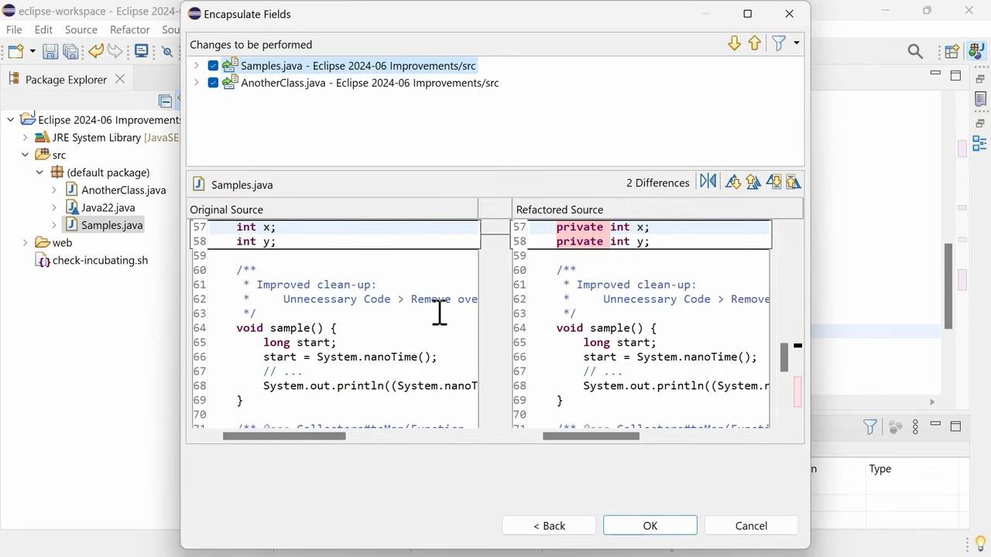
scroll("down", 3)
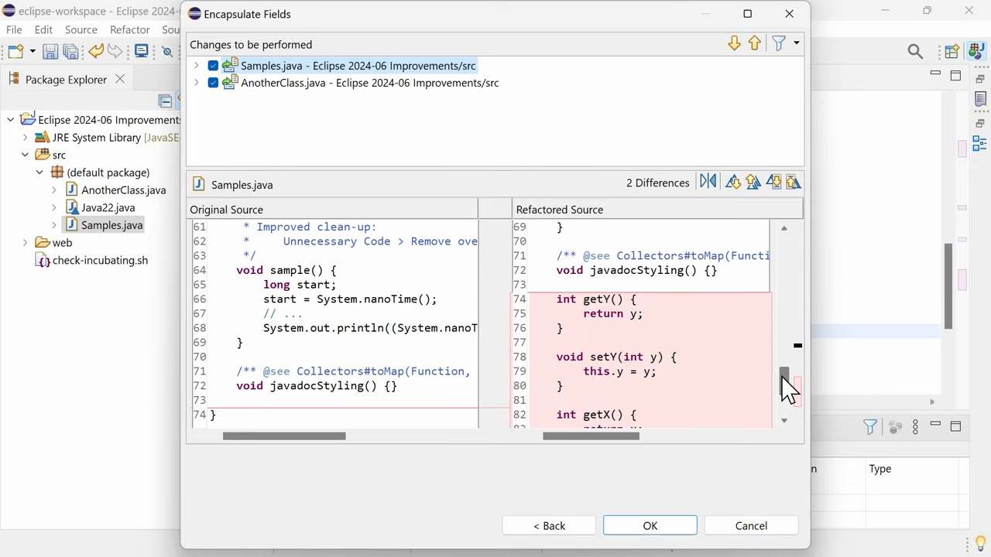
scroll("down", 3)
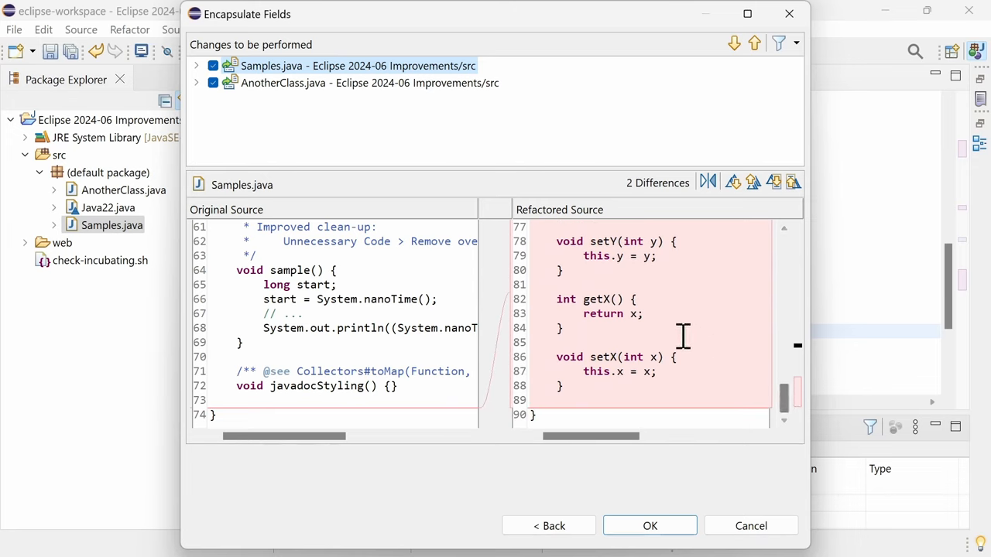
left_click(282, 83)
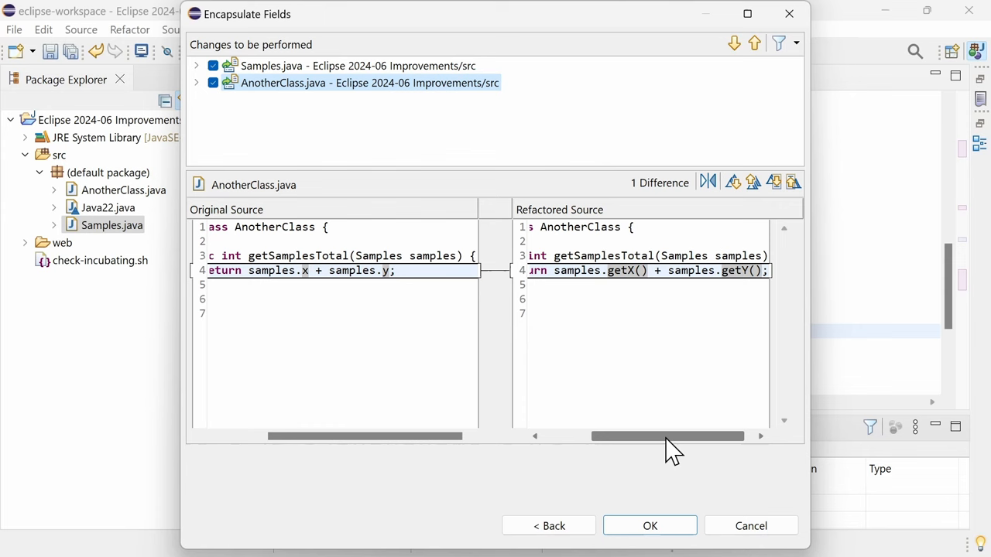
left_click(649, 526)
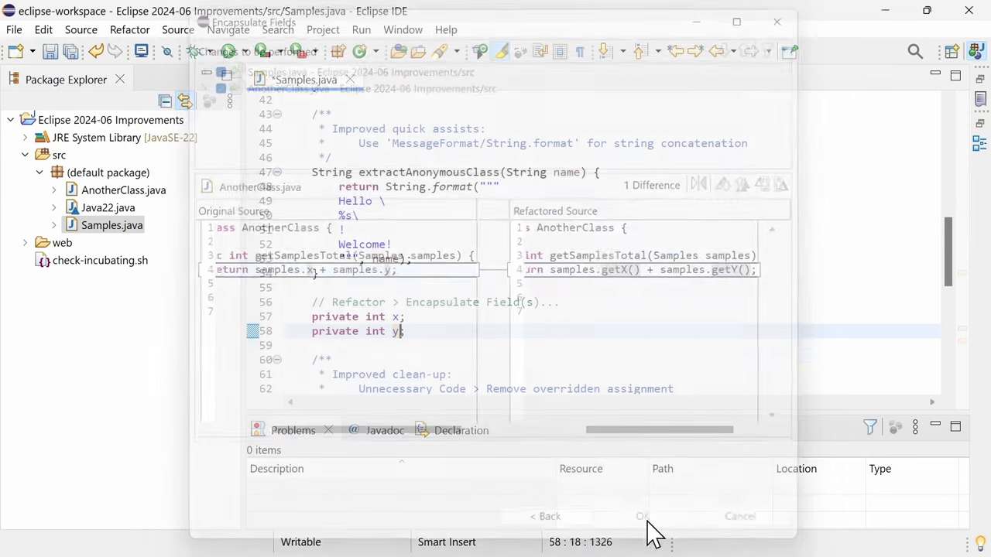
left_click(642, 516)
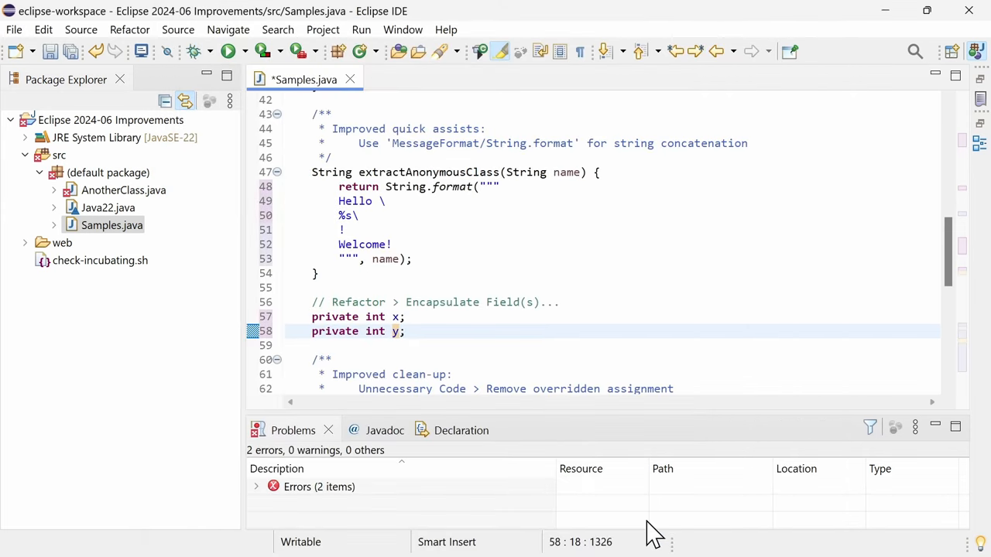
- Save Samples.java and open the Call Hierarchy for the String constructor
key("Ctrl+s")
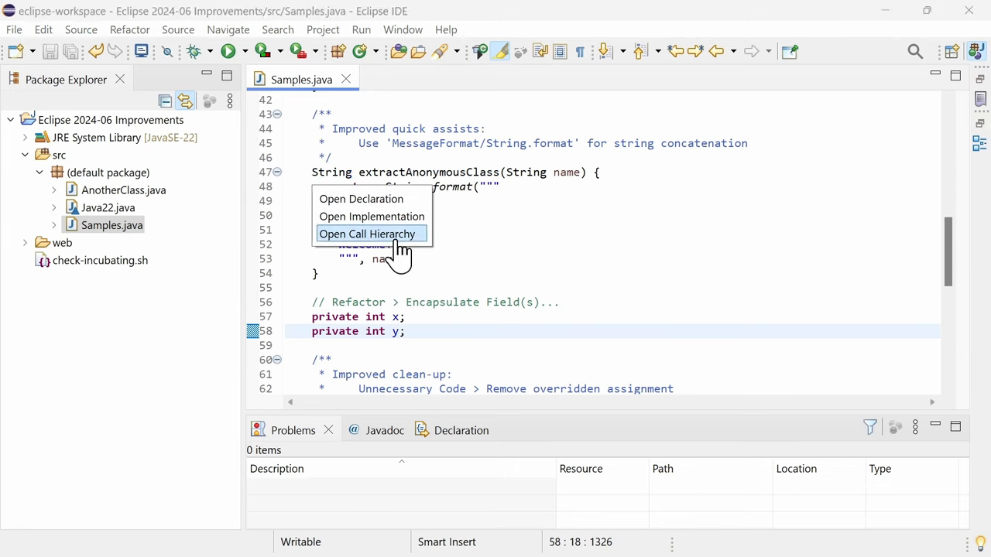
left_click(367, 233)
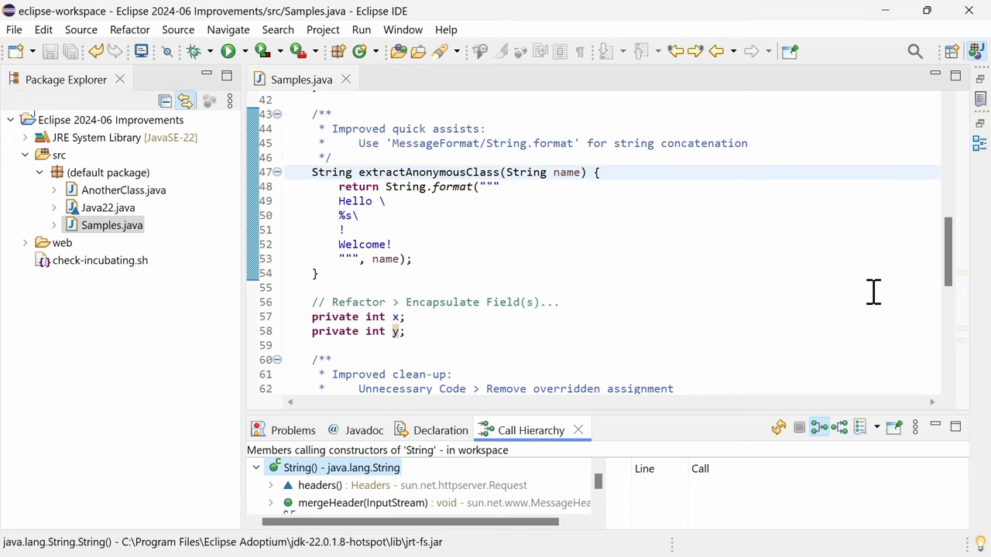
- Run a custom clean-up on sample() that merges the start declaration and assignment into one line
scroll("down", 3)
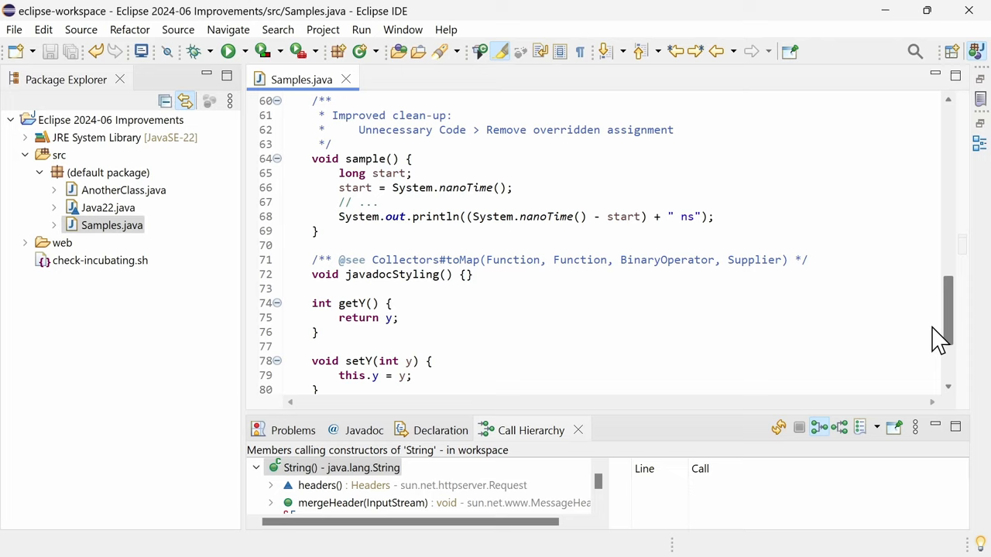
left_click(580, 217)
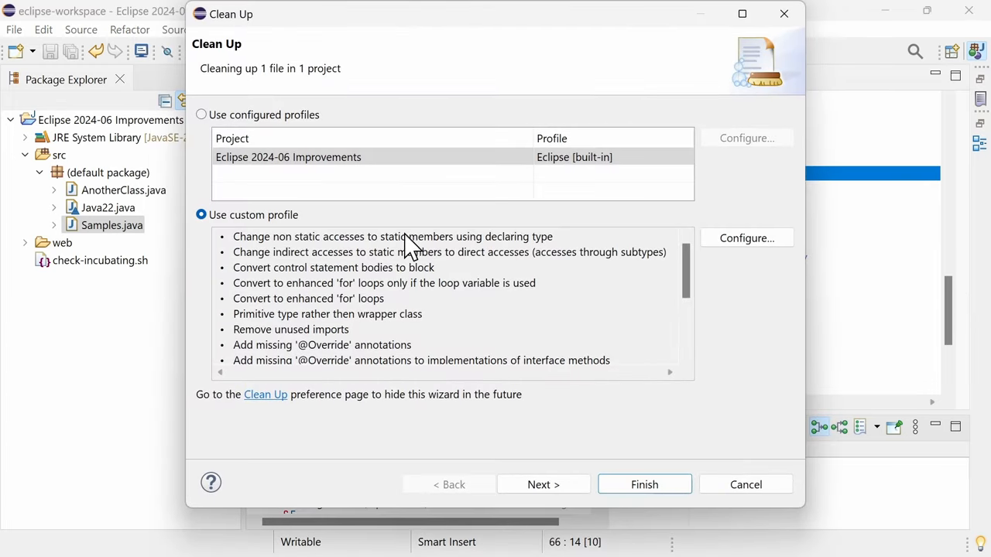
left_click(746, 238)
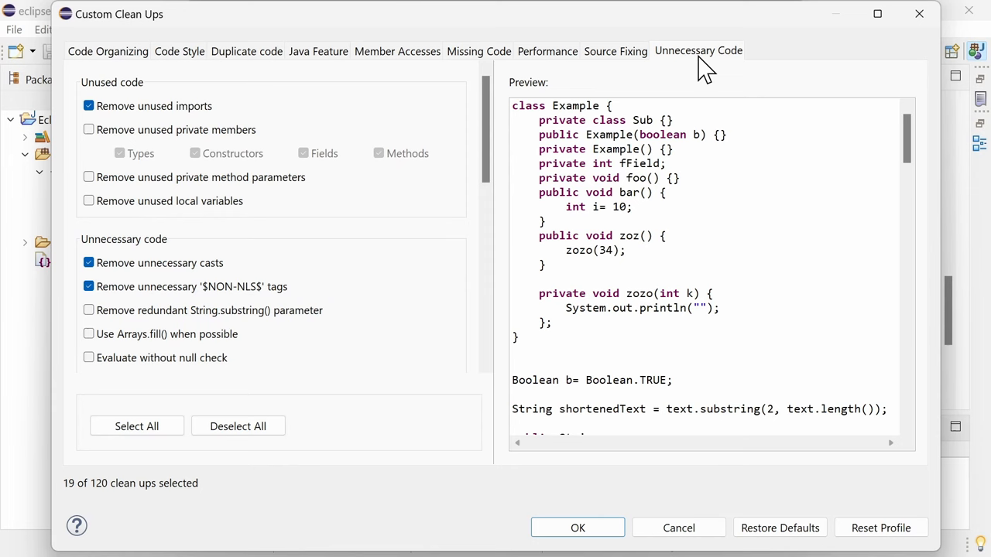
scroll("down", 3)
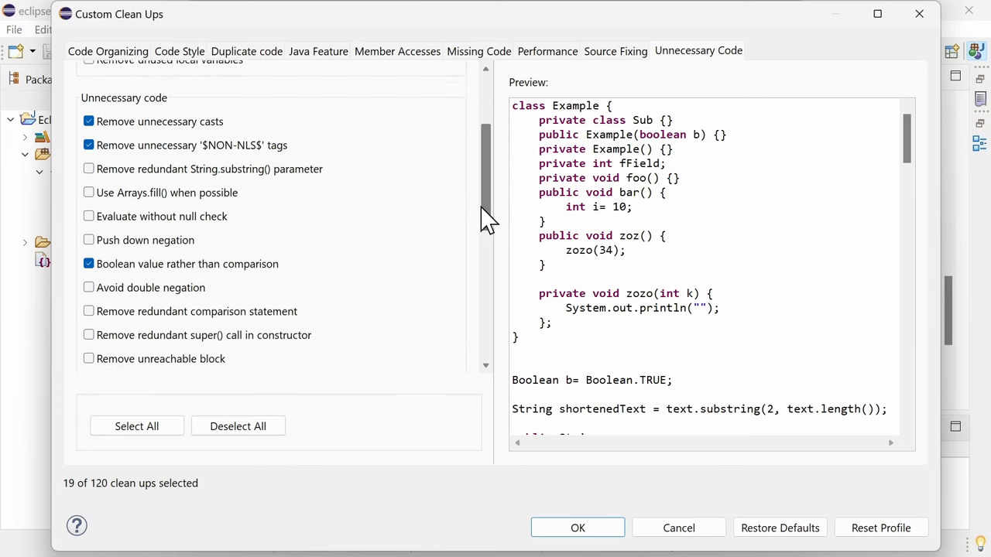
scroll("down", 3)
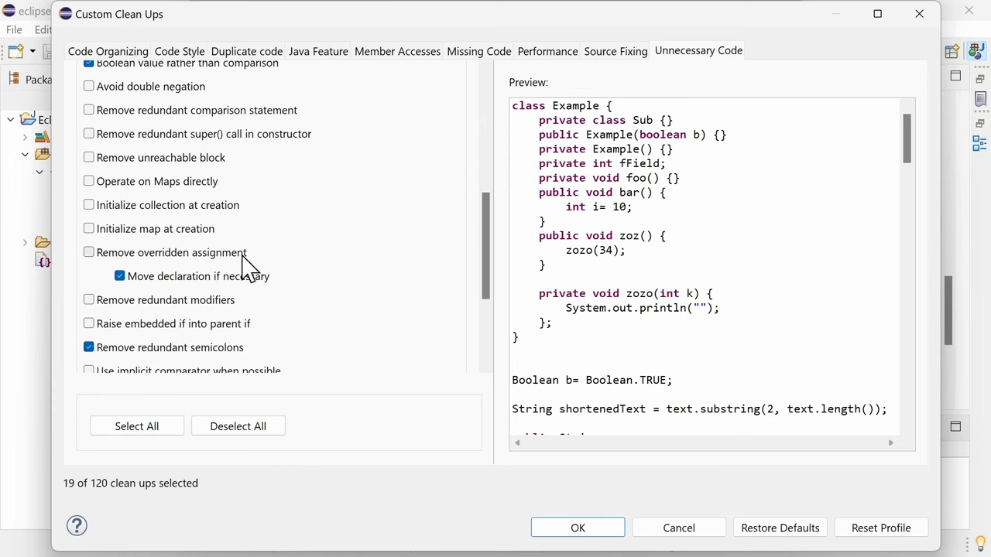
left_click(577, 528)
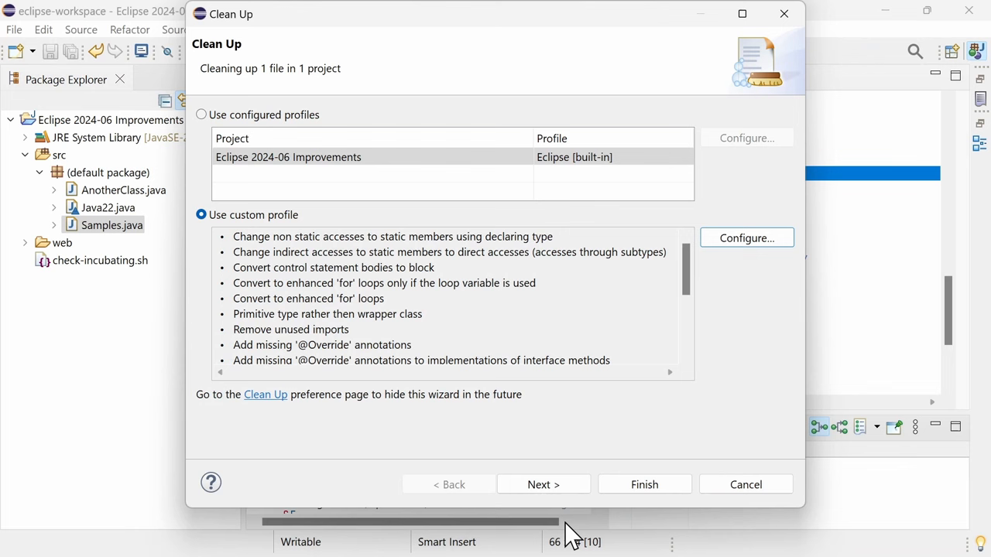
left_click(542, 484)
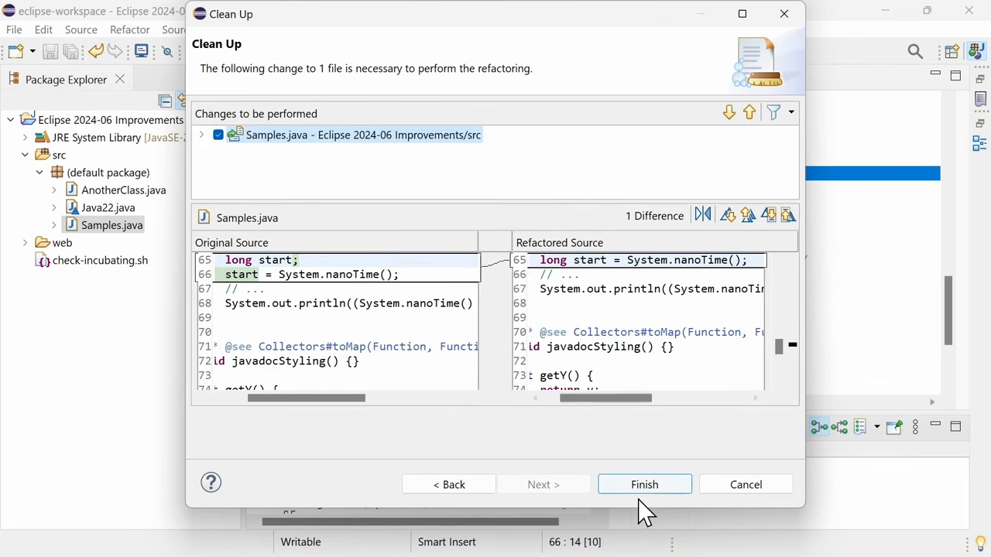
left_click(645, 484)
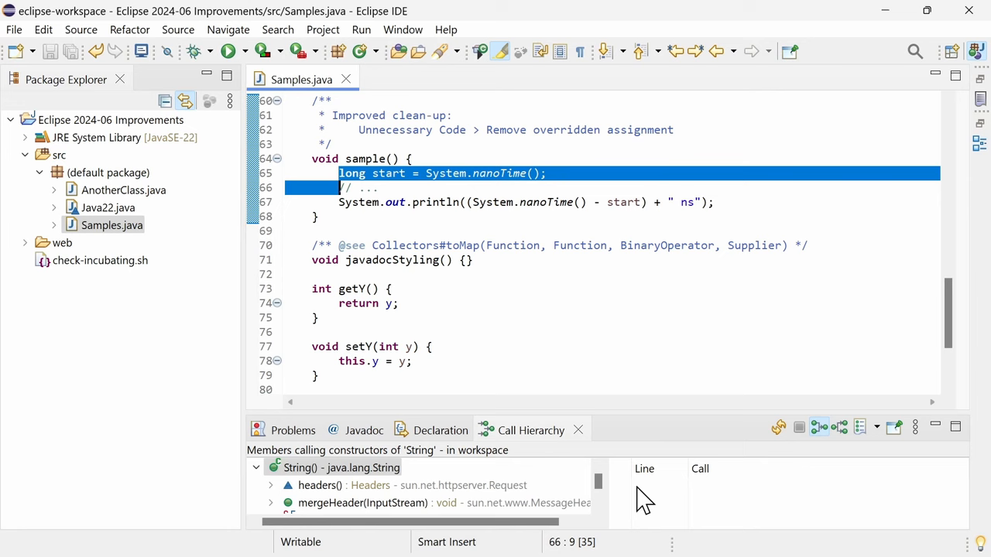
- Open the Collectors.toMap declaration, view its Javadoc type-parameter coloring menu, and close Collectors.class
left_click(455, 245)
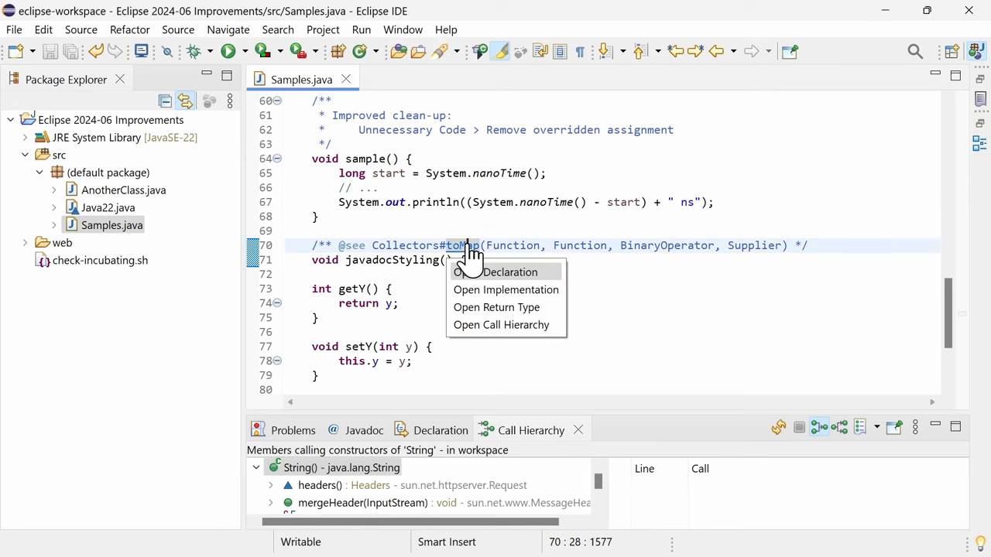
left_click(508, 272)
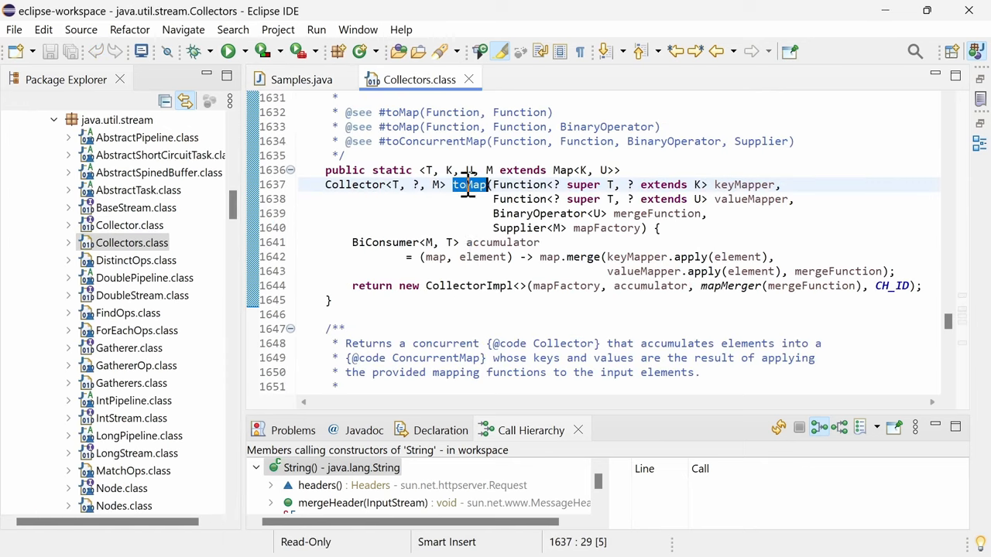
mouse_move(470, 184)
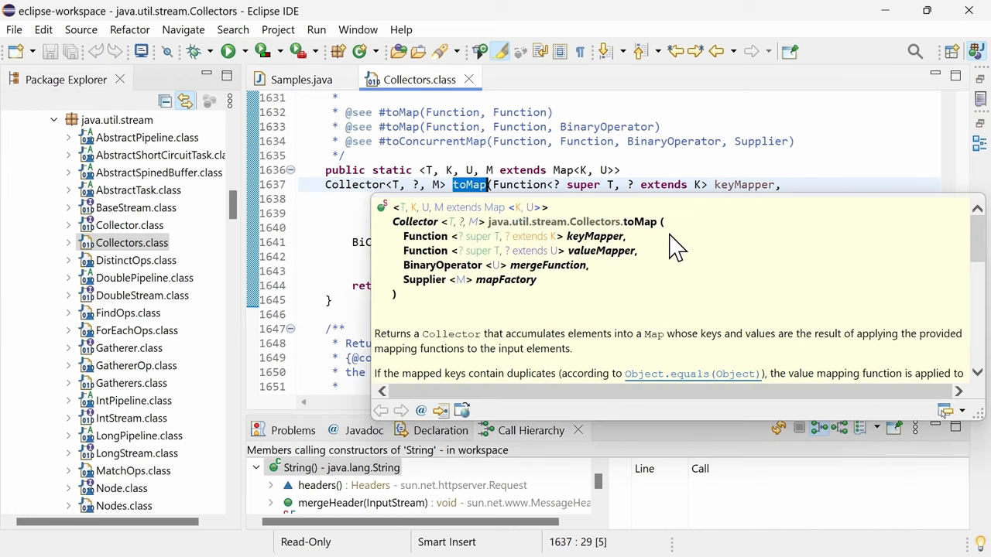
mouse_move(944, 426)
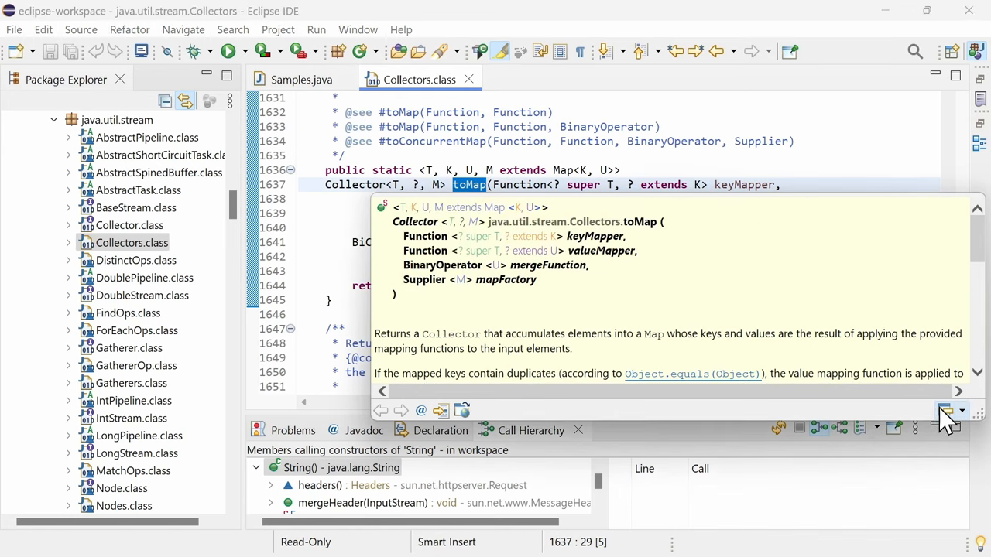
left_click(961, 411)
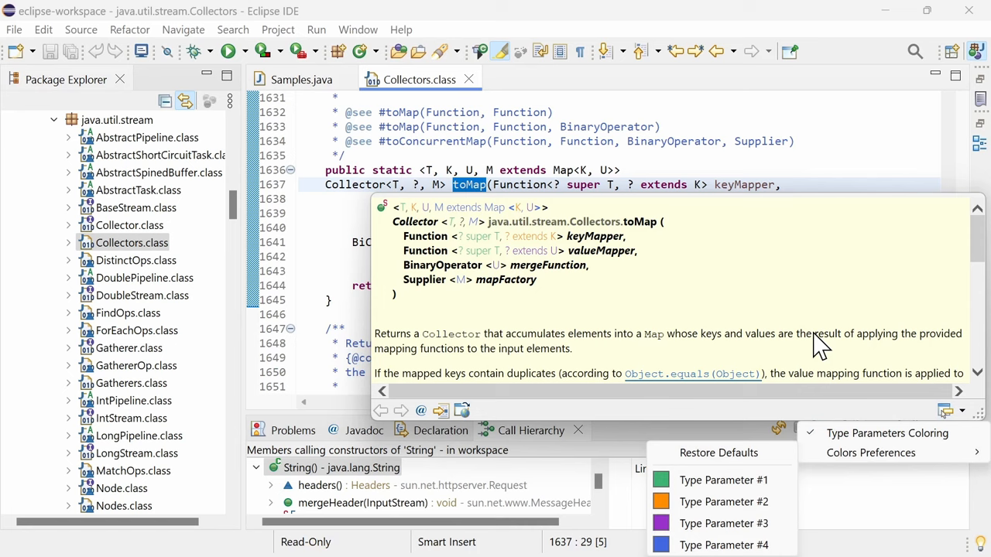
left_click(363, 430)
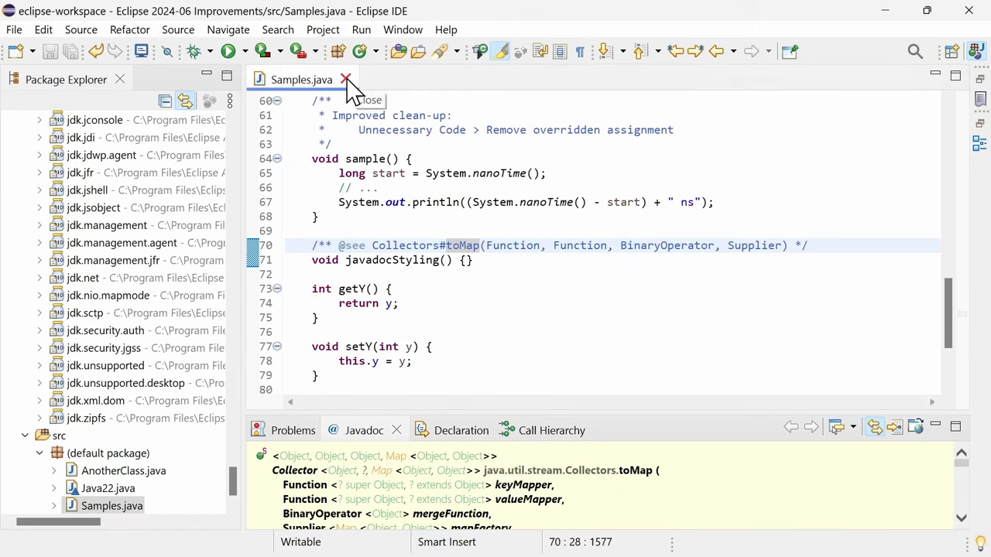
- Close the Samples.java editor and open Window > Preferences
left_click(346, 79)
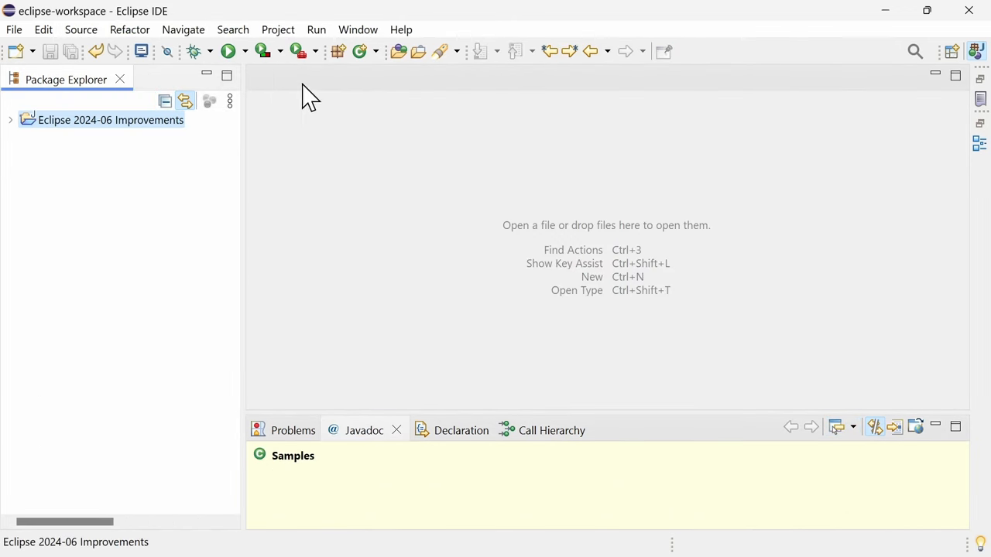
left_click(357, 29)
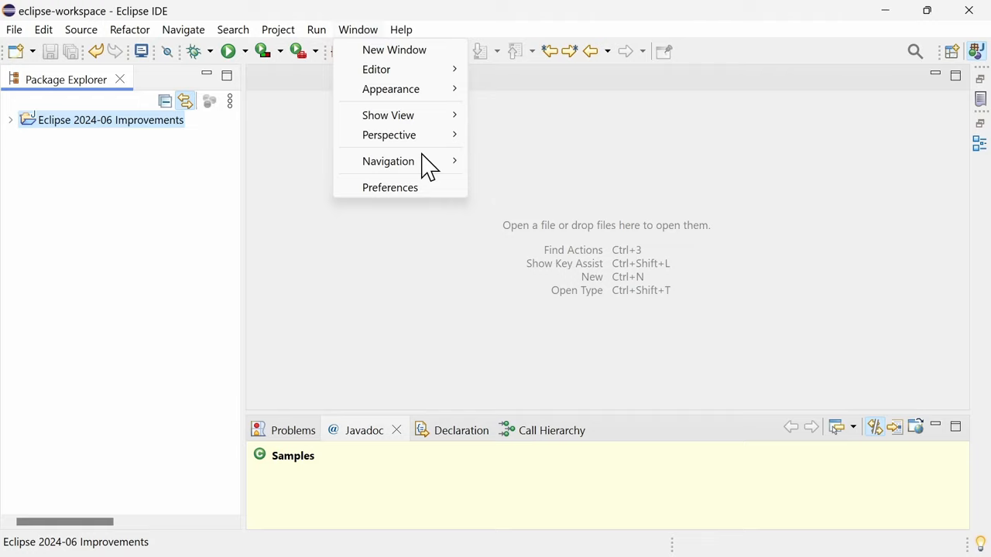
left_click(390, 187)
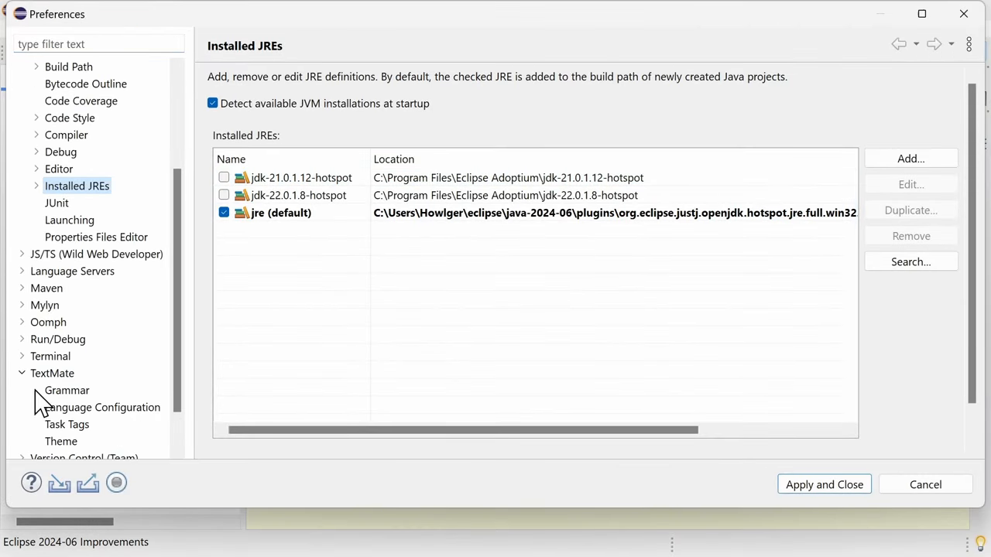
- Filter TextMate grammars by 'language' and preview the Batch File, Dockerfile, Go and Groovy grammars
left_click(67, 390)
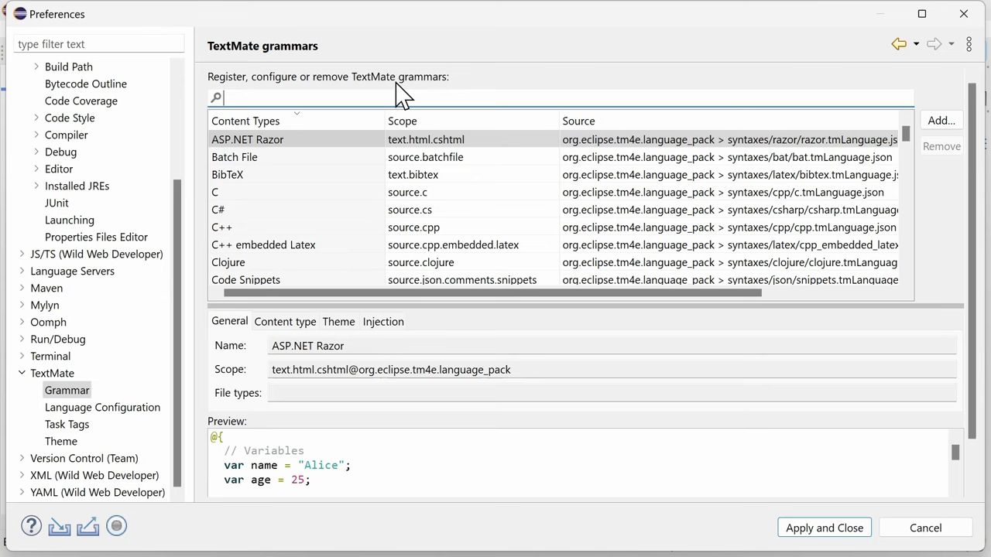
type("language_pack")
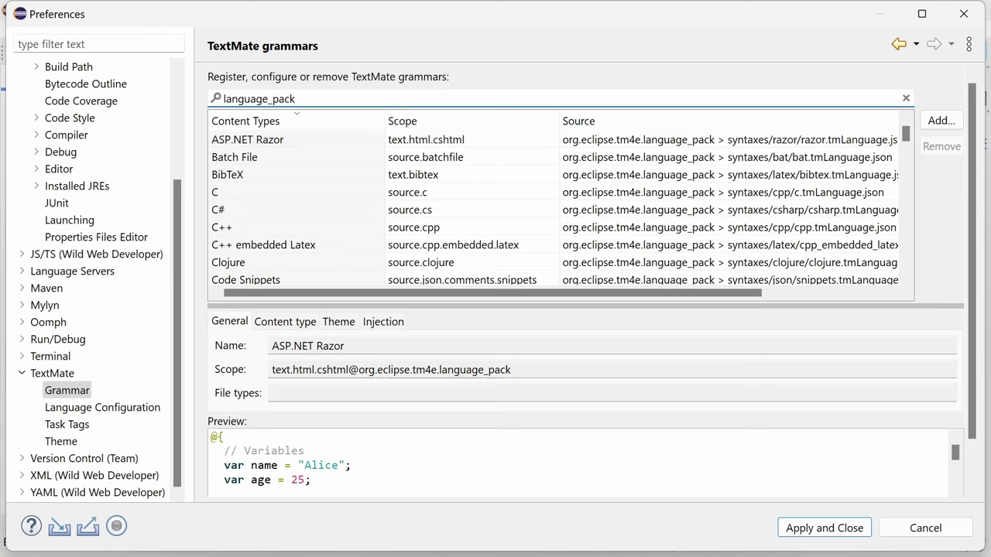
left_click(234, 156)
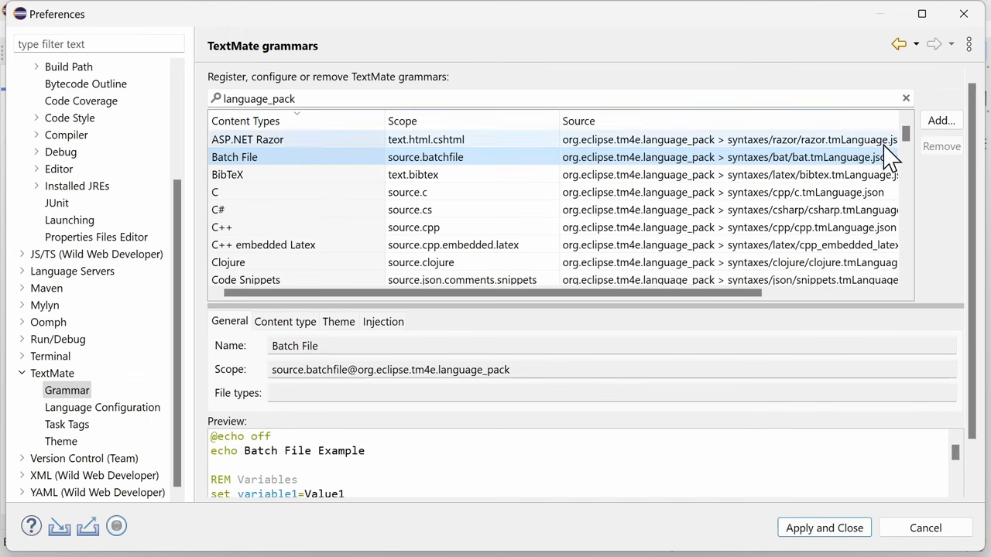
scroll("down", 3)
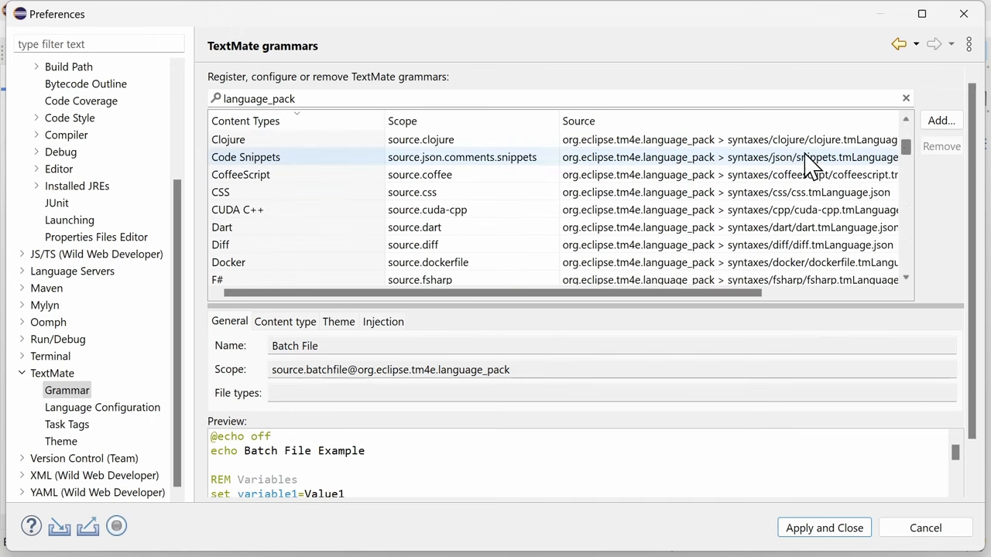
left_click(228, 262)
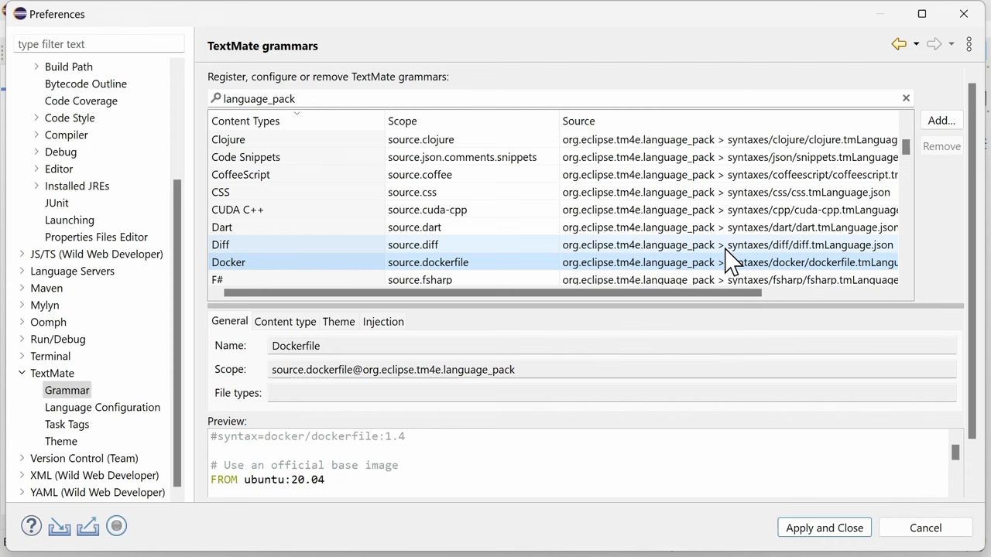
scroll("down", 3)
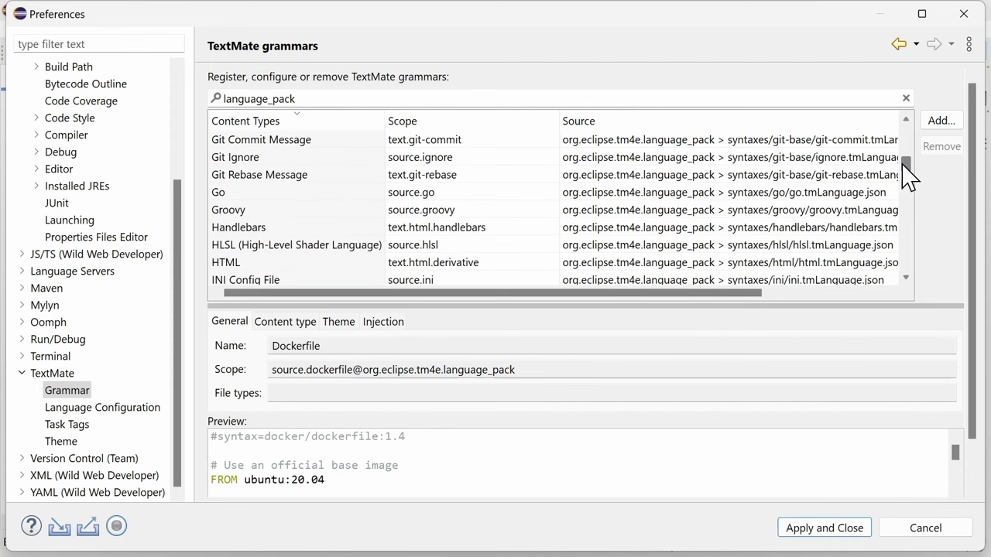
left_click(218, 192)
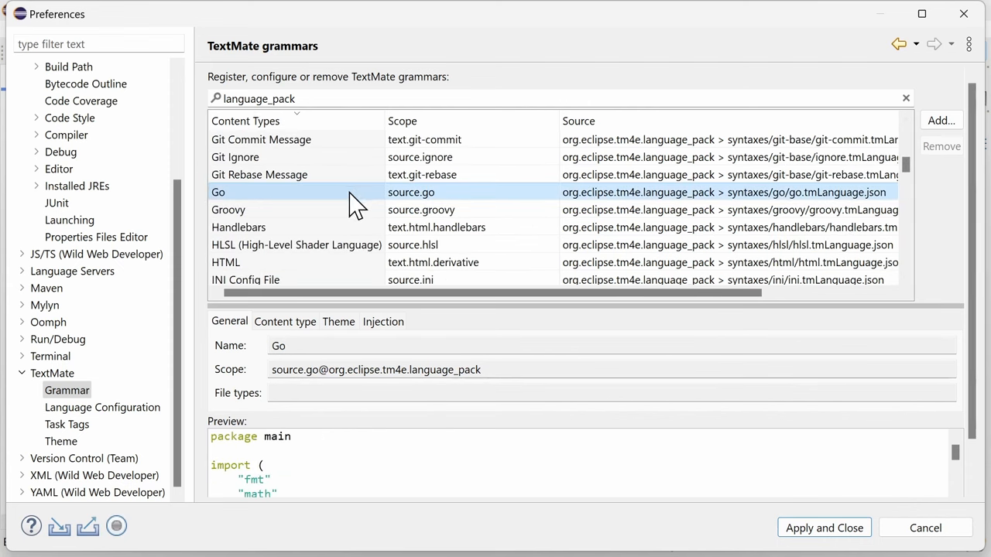
left_click(228, 210)
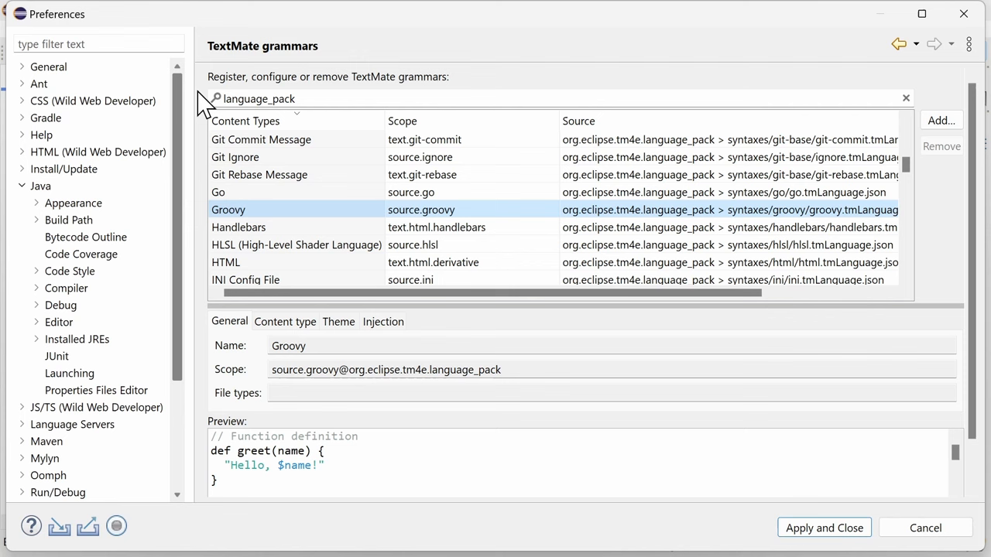
left_click(78, 117)
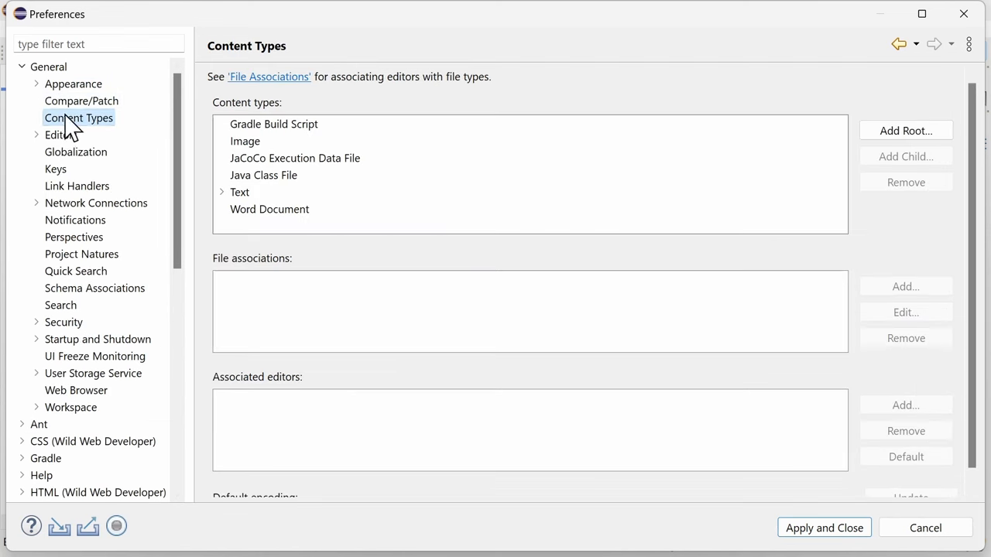
- Expand Text content types and inspect Groovy's file associations, selecting Jenkinsfile
left_click(222, 192)
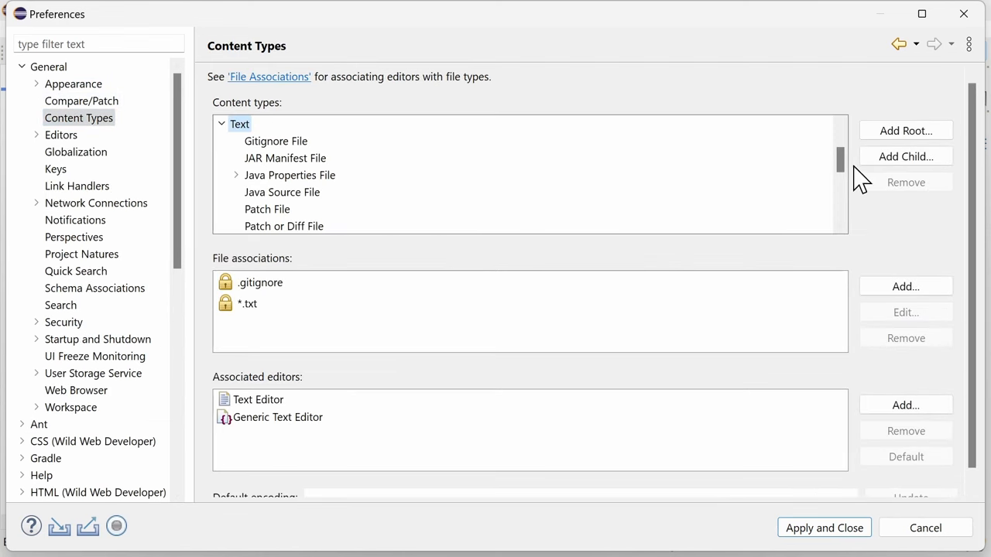
scroll("down", 3)
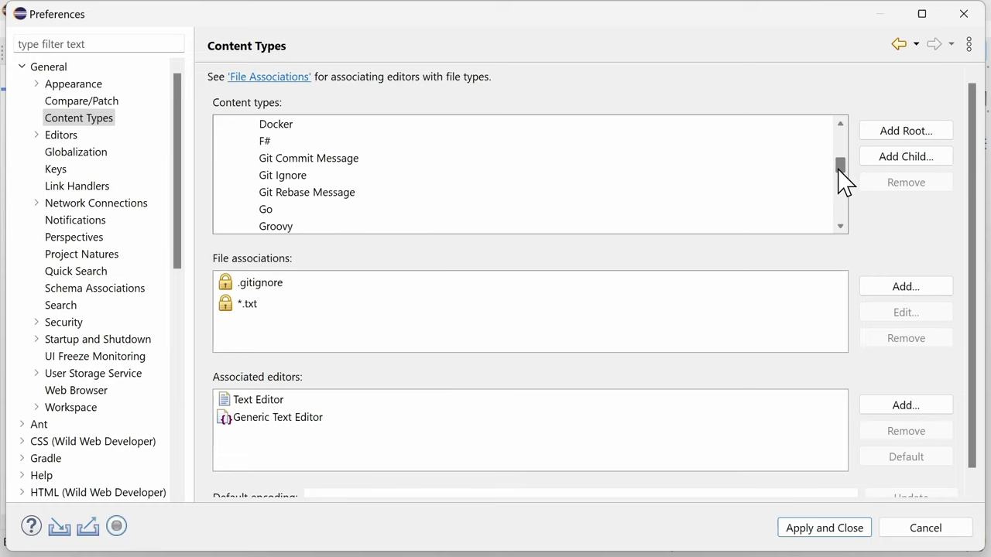
left_click(276, 209)
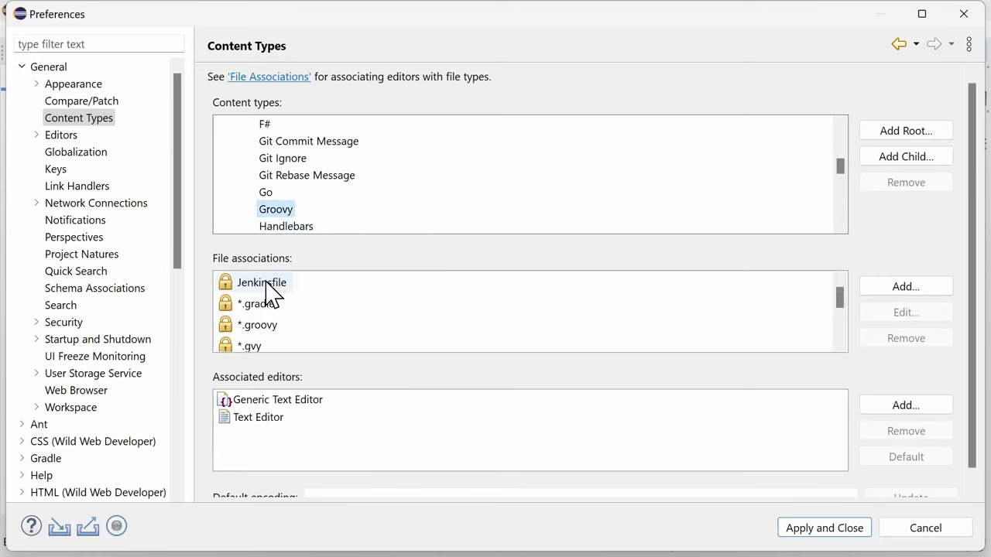
left_click(261, 282)
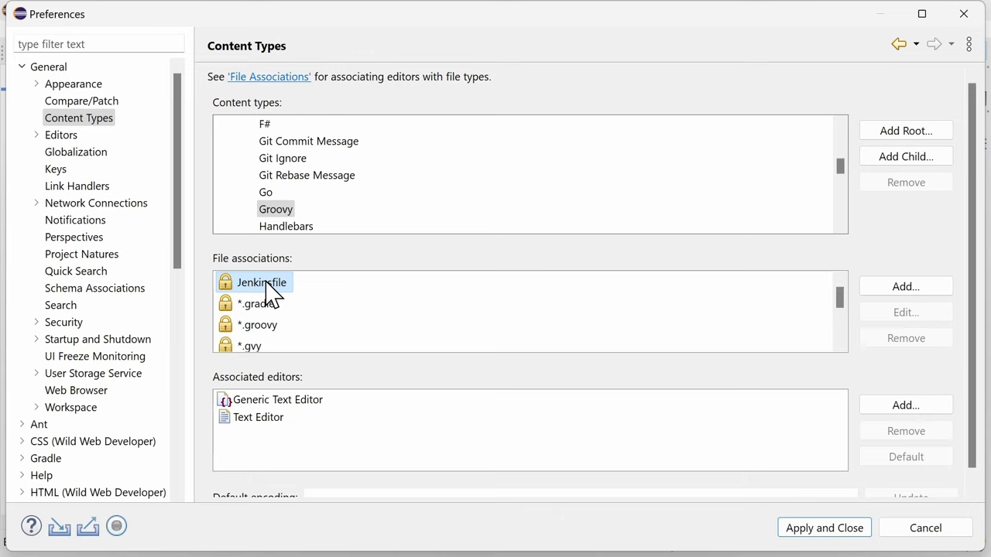
scroll("down", 3)
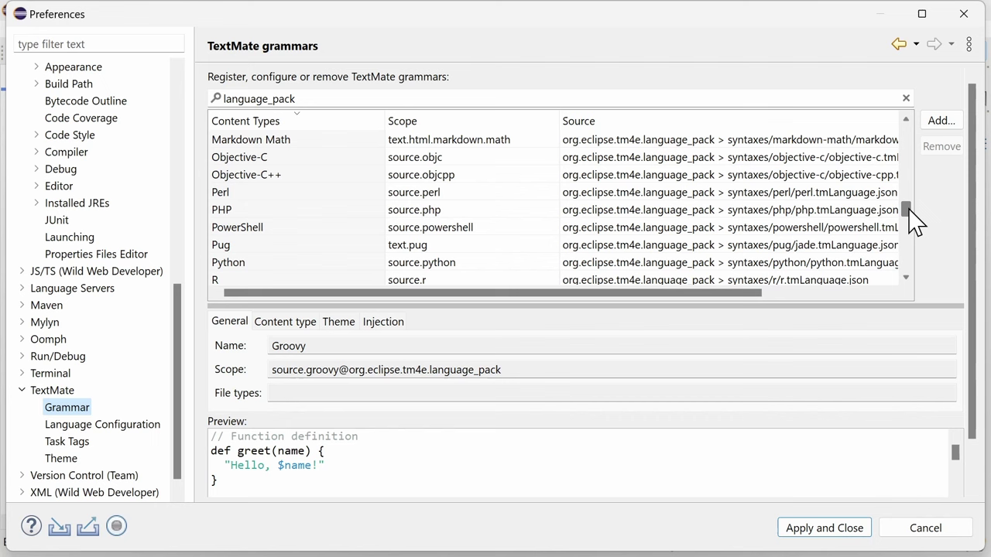
- Preview the Shell Script TextMate grammar, then apply and close Preferences
scroll("down", 3)
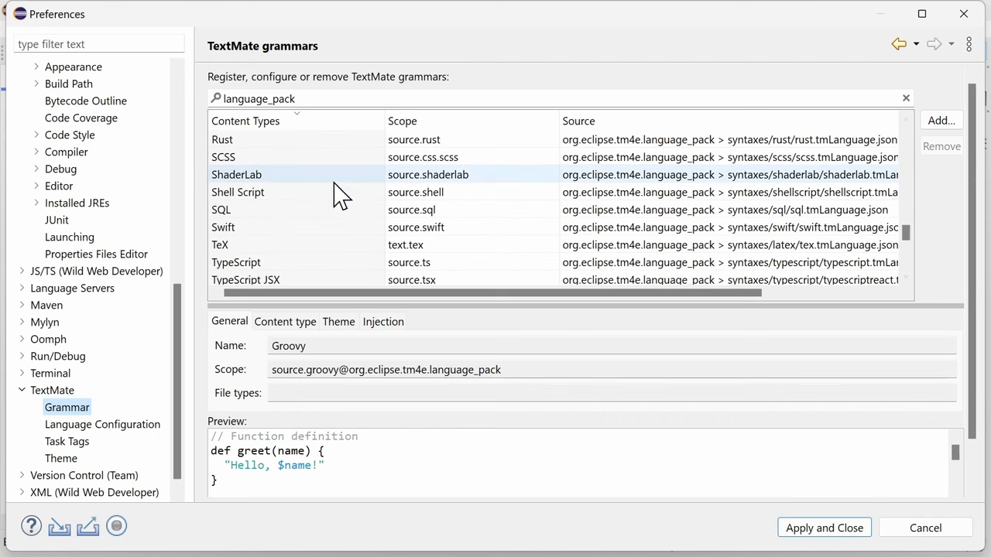
left_click(237, 192)
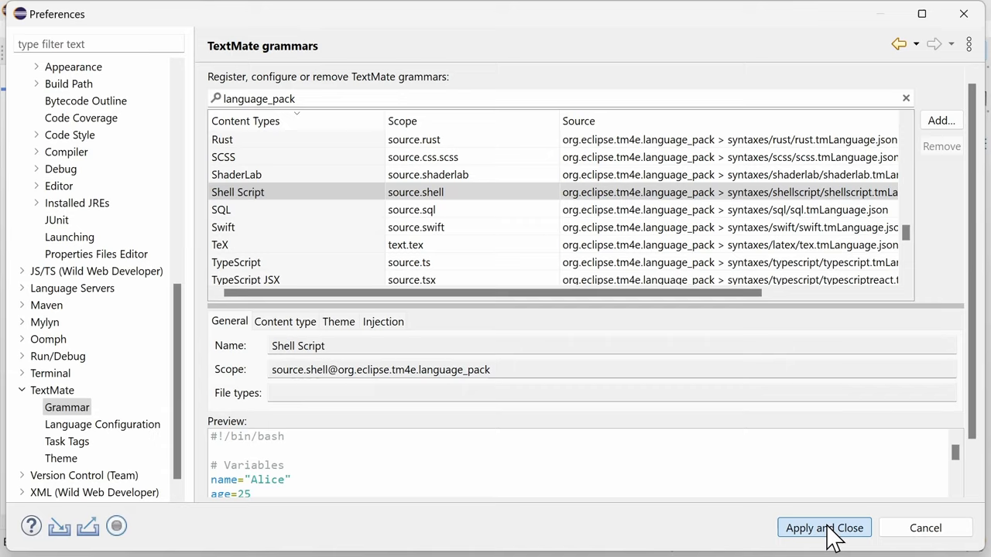
left_click(825, 527)
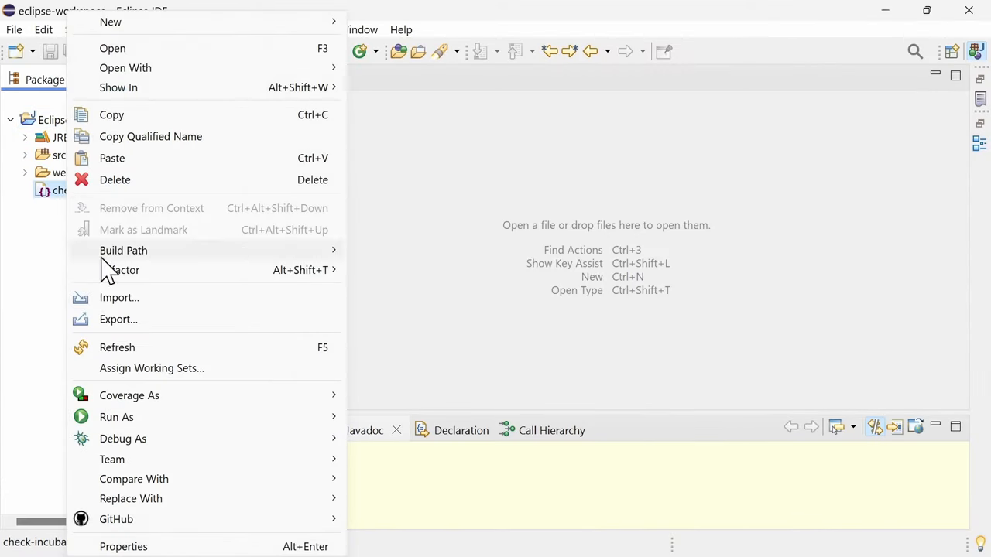
mouse_move(134, 479)
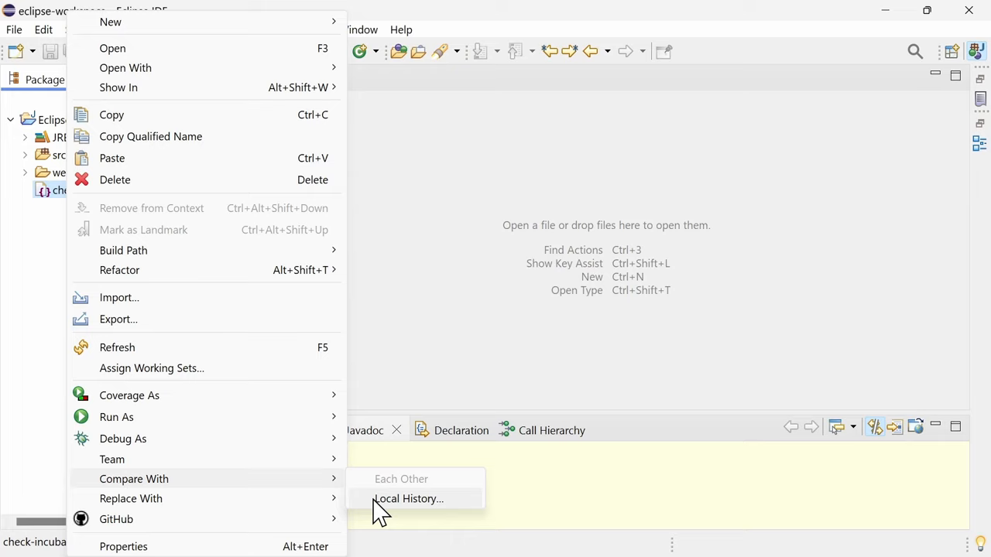
- Compare check-incubating.sh with its local history, review both differences, and close the comparison
left_click(409, 499)
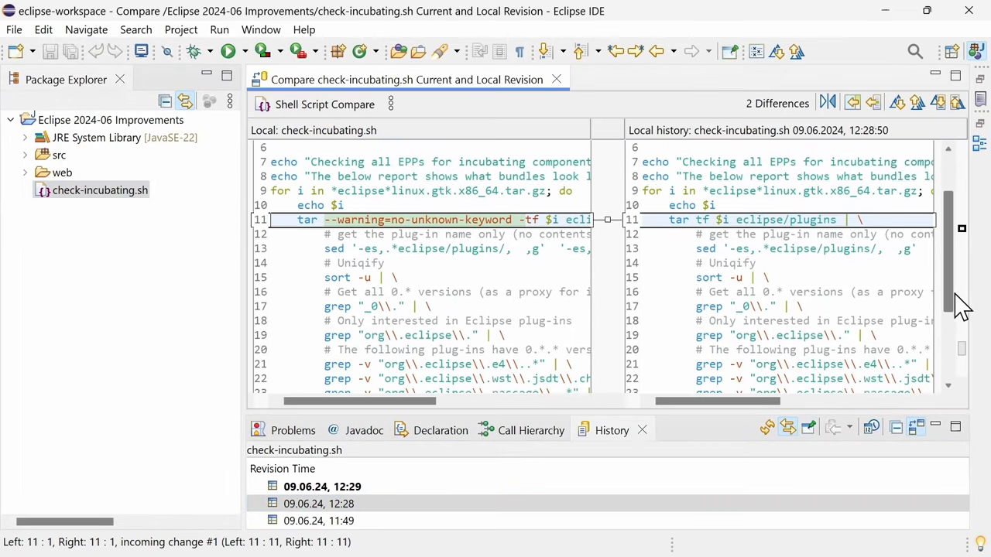
scroll("down", 3)
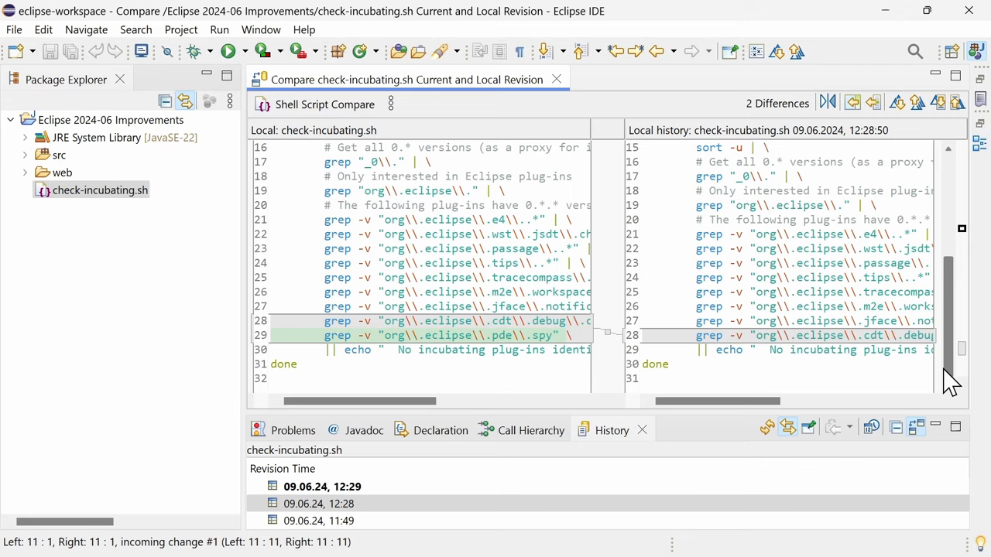
mouse_move(554, 80)
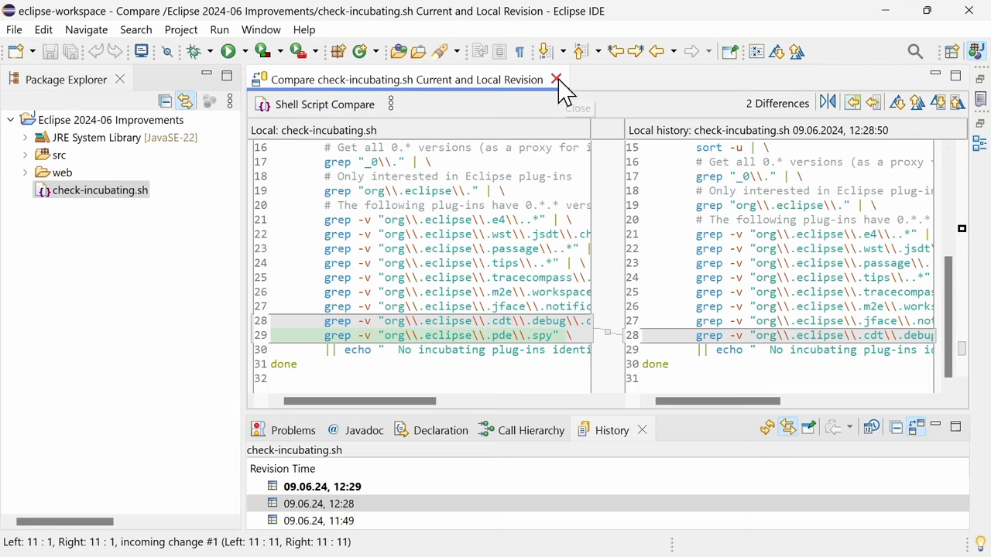
left_click(552, 79)
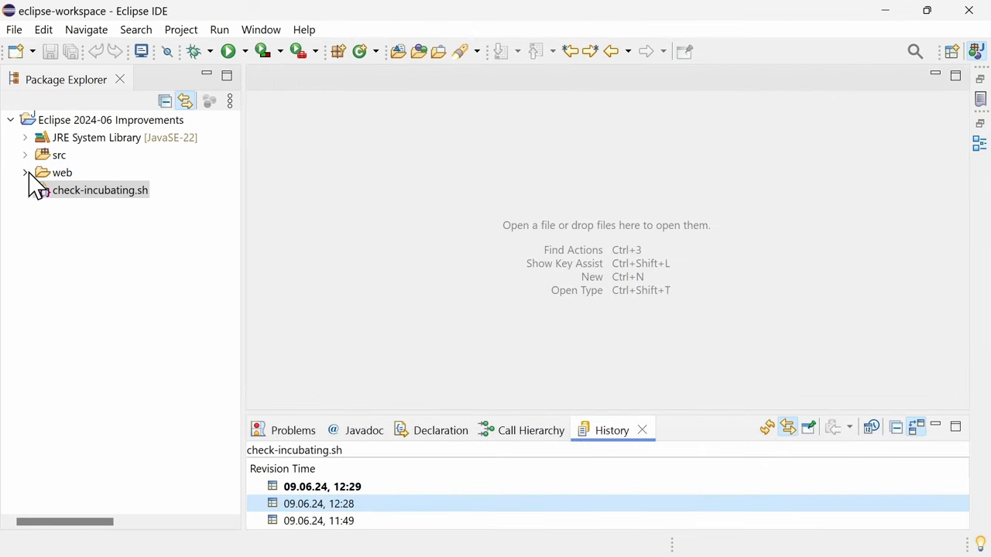
- Expand the web folder and confirm Marketplace search 'wild web' shows Wild Web Developer installed
left_click(25, 172)
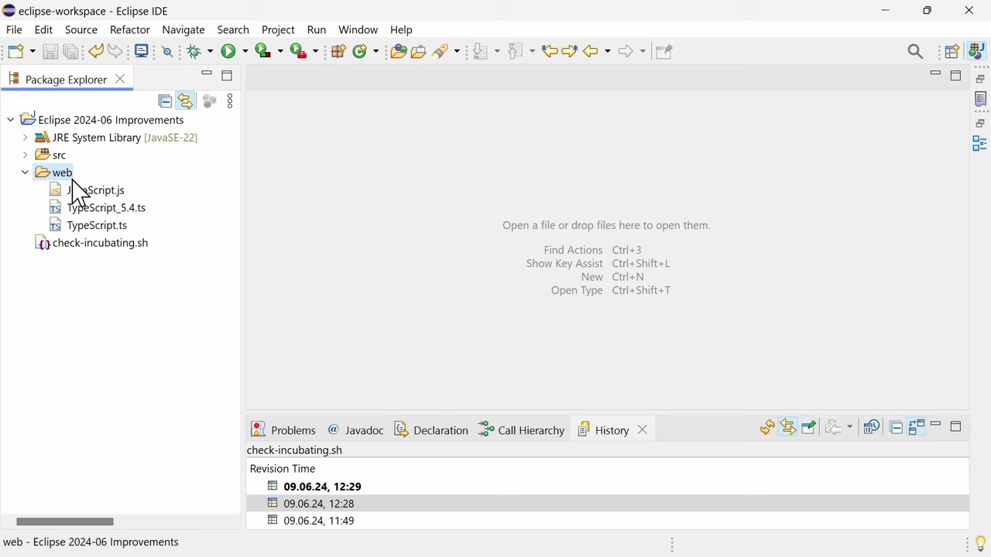
left_click(400, 30)
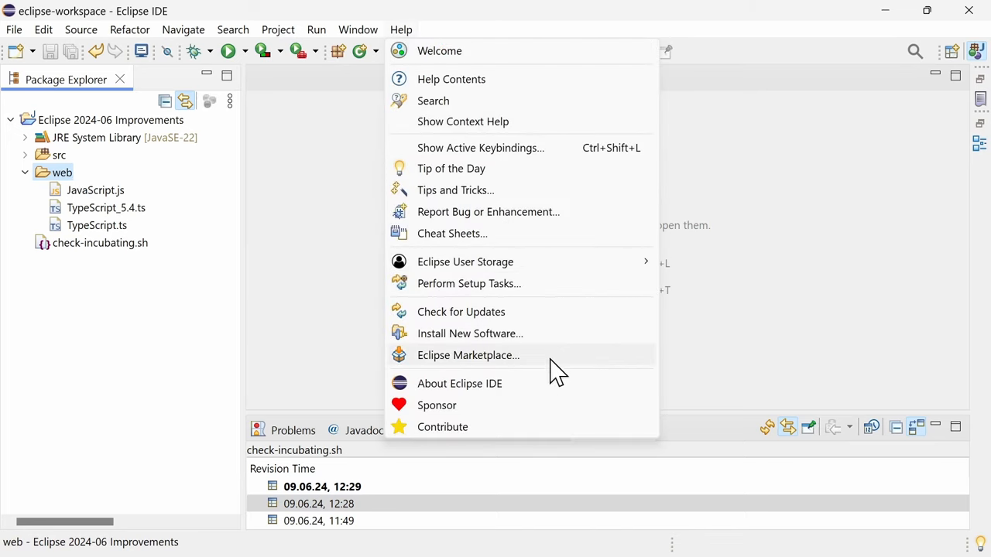
left_click(468, 355)
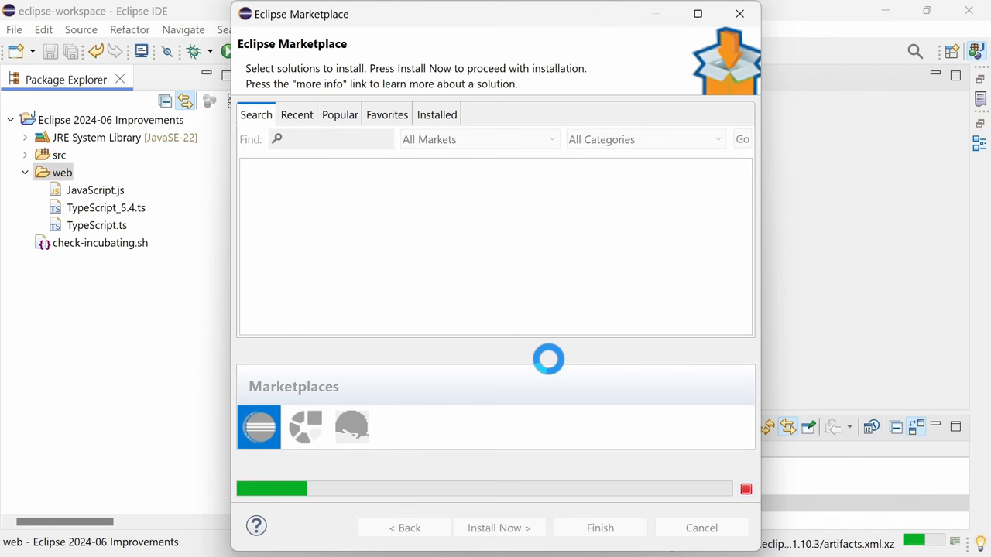
type("wild web")
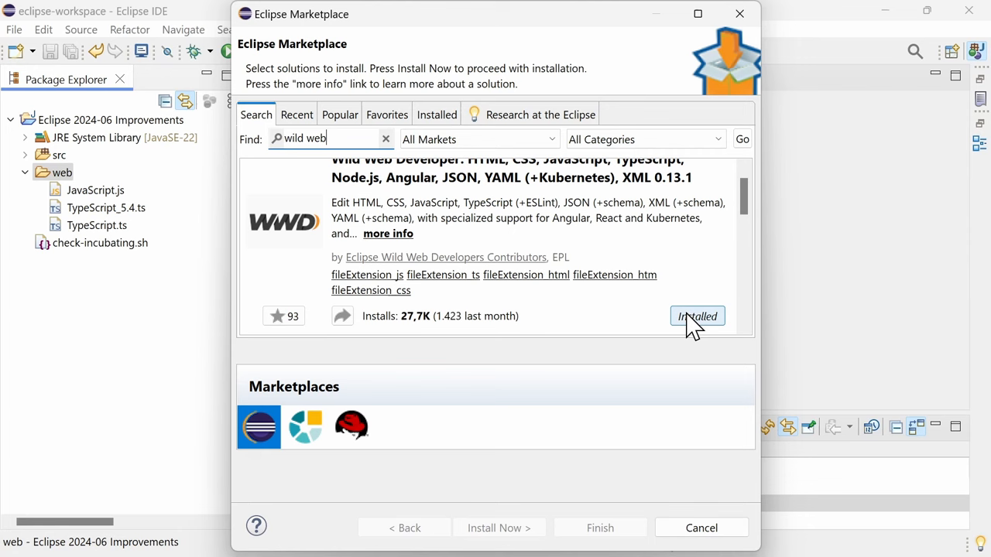
left_click(701, 528)
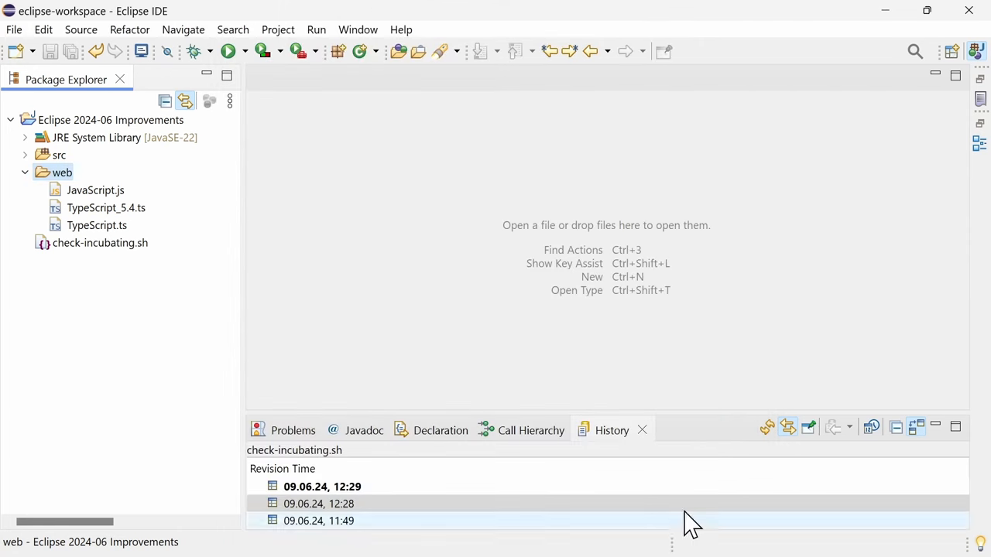
- In TypeScript_5.4.ts, type defaultColor as NoInfer<C> and pass "green" instead of "blue"
double_click(106, 208)
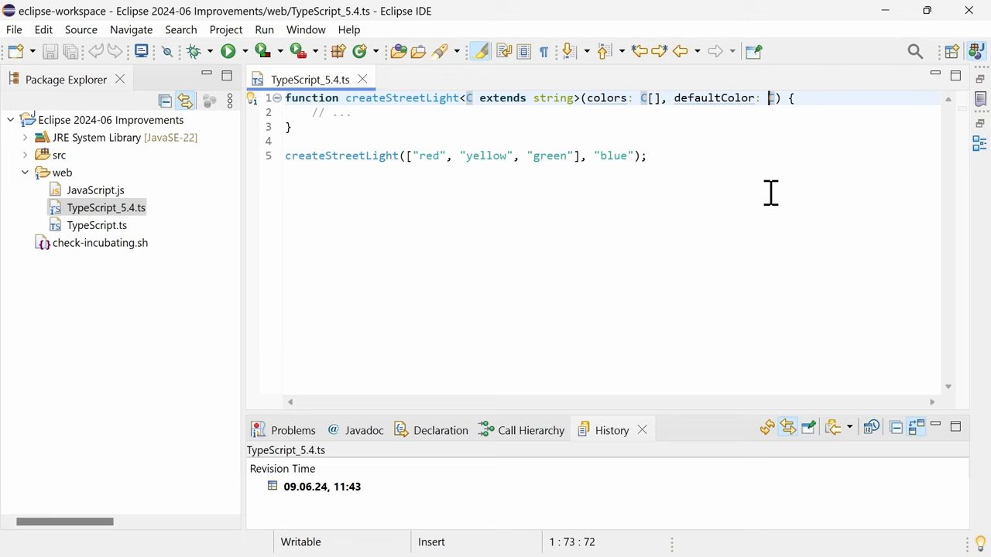
type("NoInfer<")
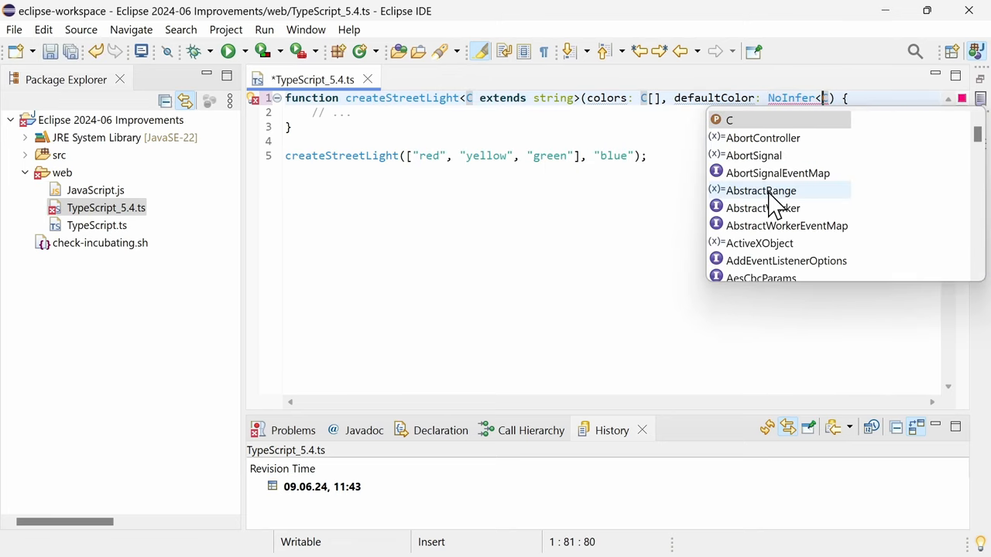
key("Escape")
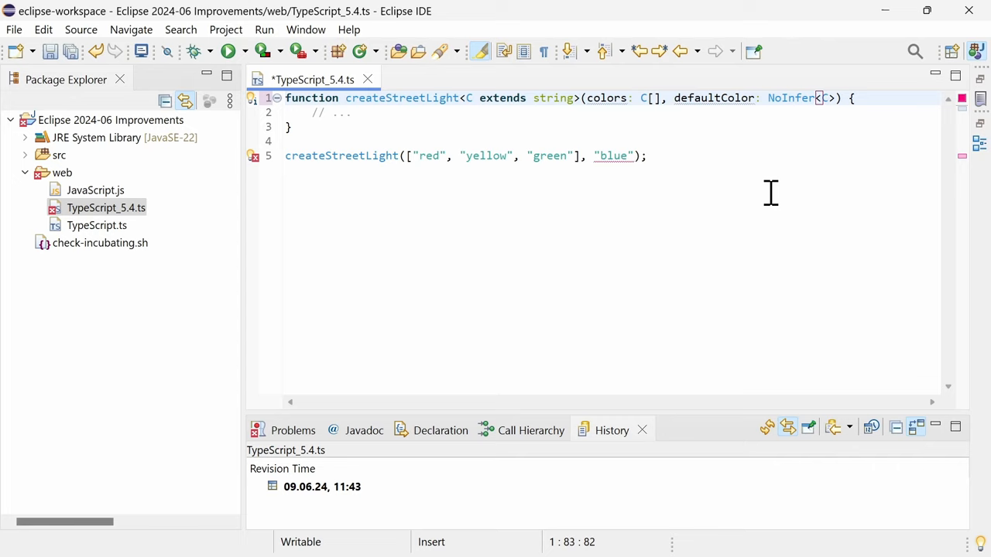
mouse_move(254, 155)
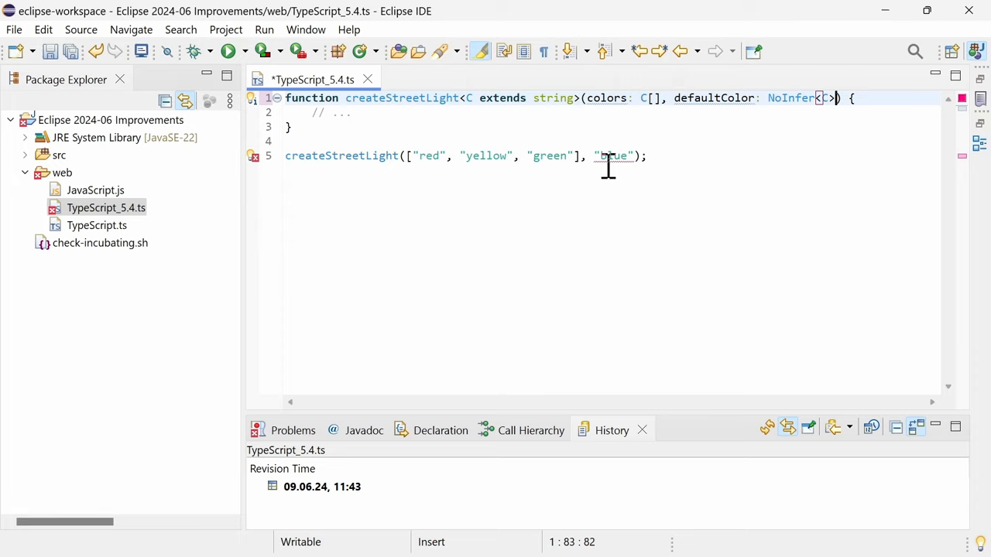
type("green")
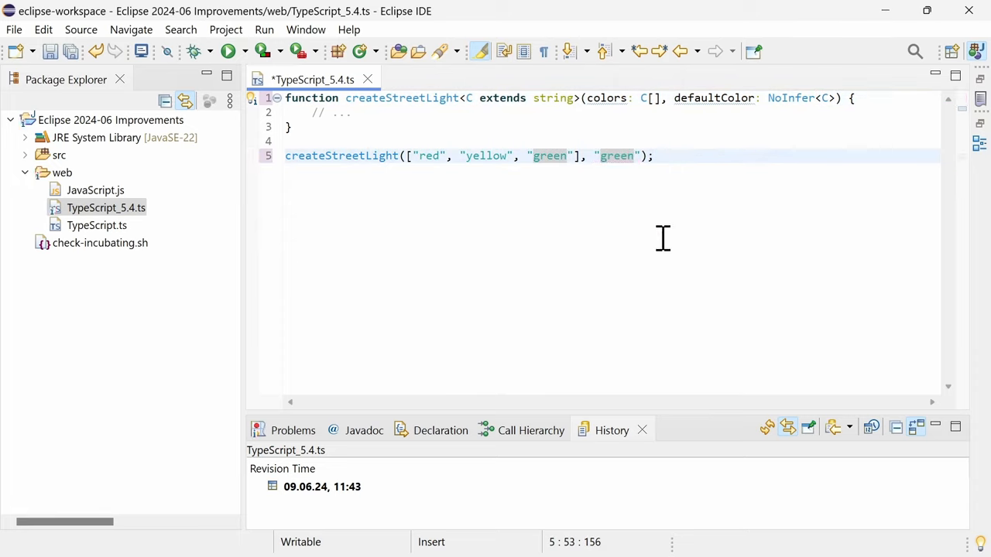
mouse_move(390, 244)
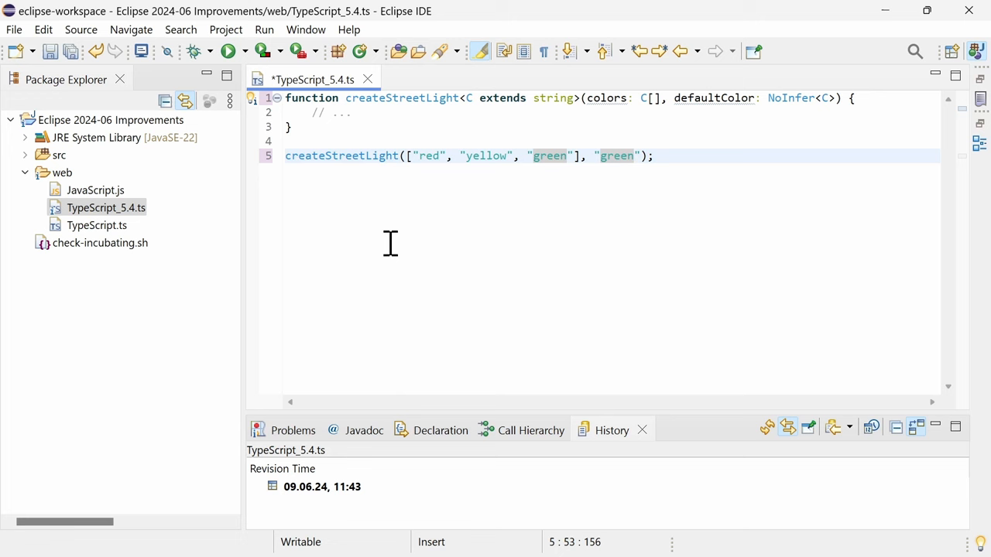
double_click(96, 190)
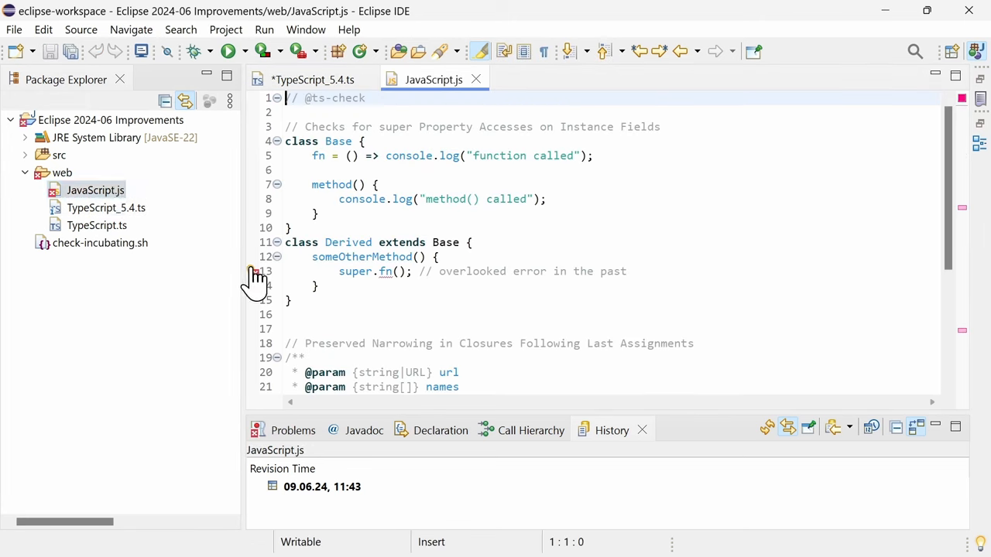
mouse_move(252, 271)
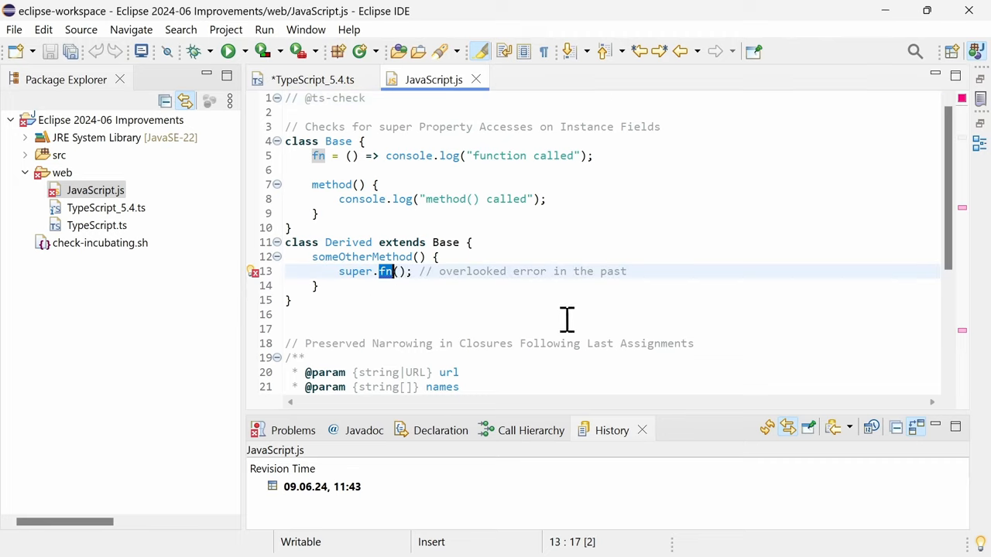
- In JavaScript.js, call super.method() and uncomment the typeof url string check in getUrls
type("method")
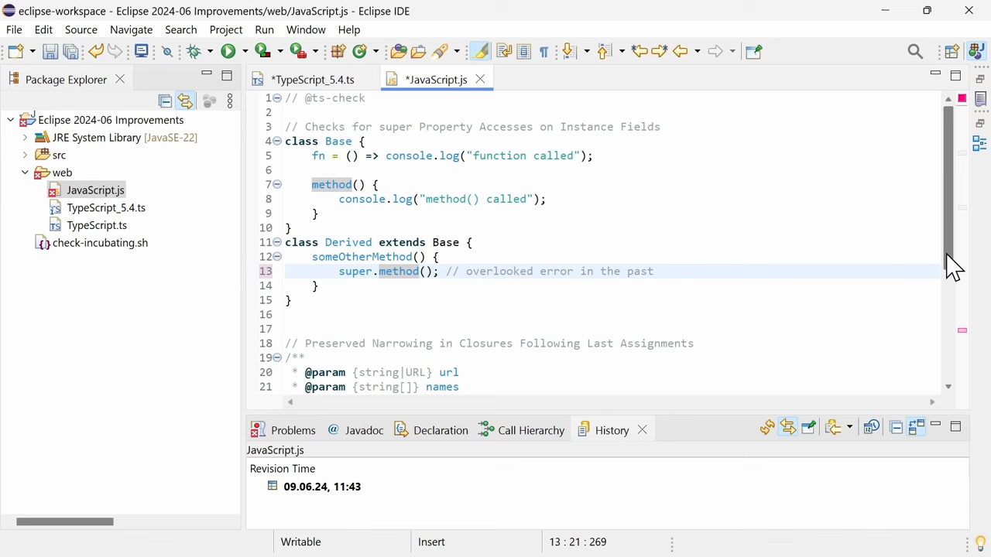
scroll("down", 3)
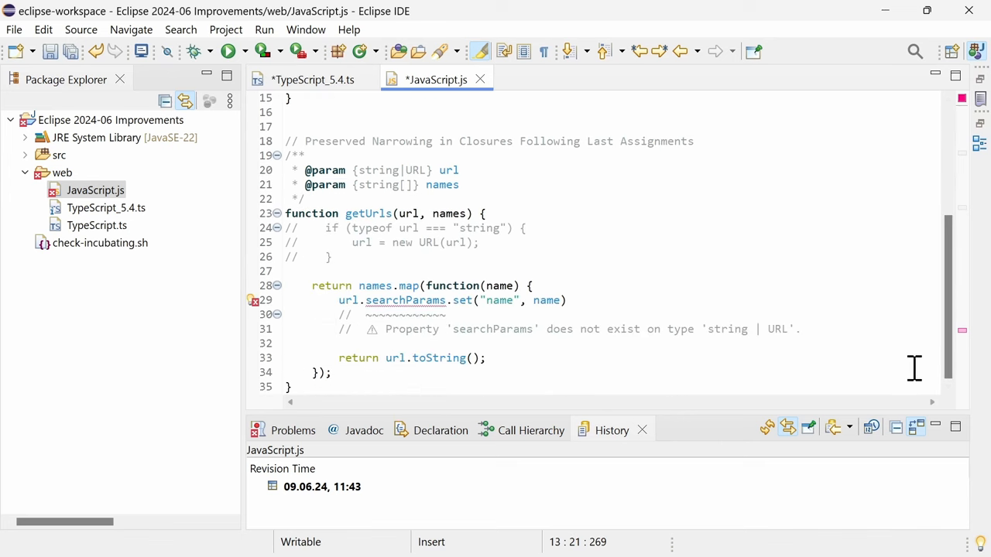
left_click_drag(455, 228, 333, 257)
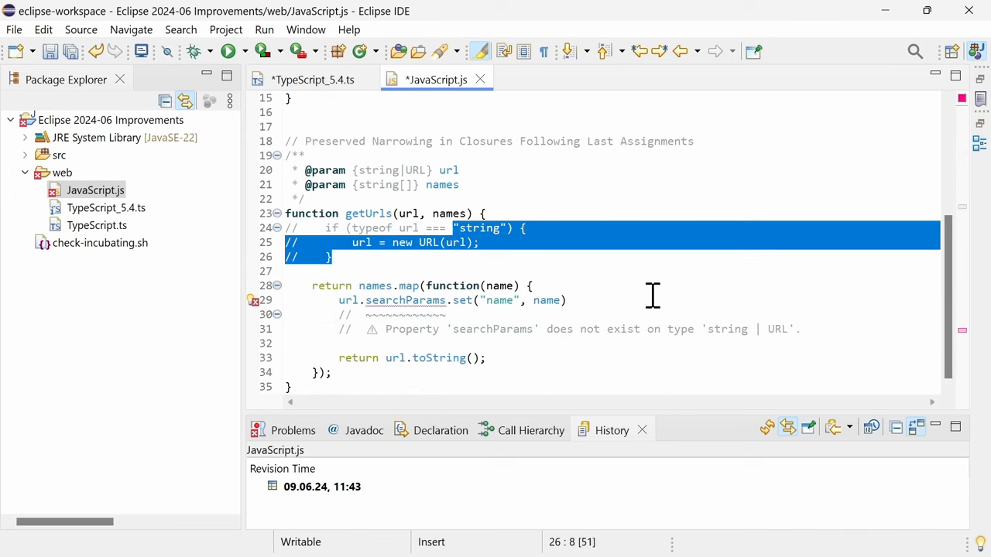
key("Ctrl+Shift+C")
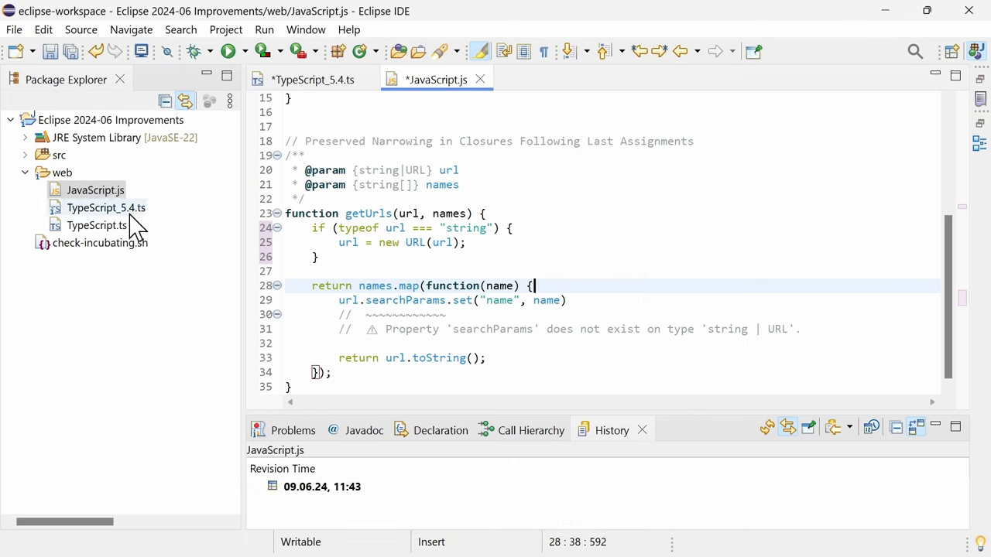
double_click(97, 224)
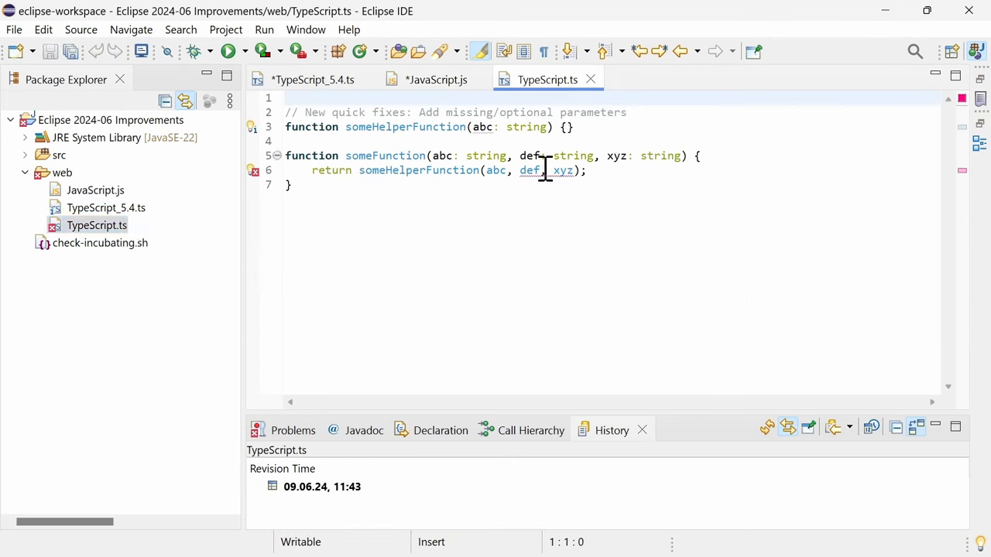
- Quick-fix someHelperFunction in TypeScript.ts to take optional def and xyz parameters
key("Ctrl+1")
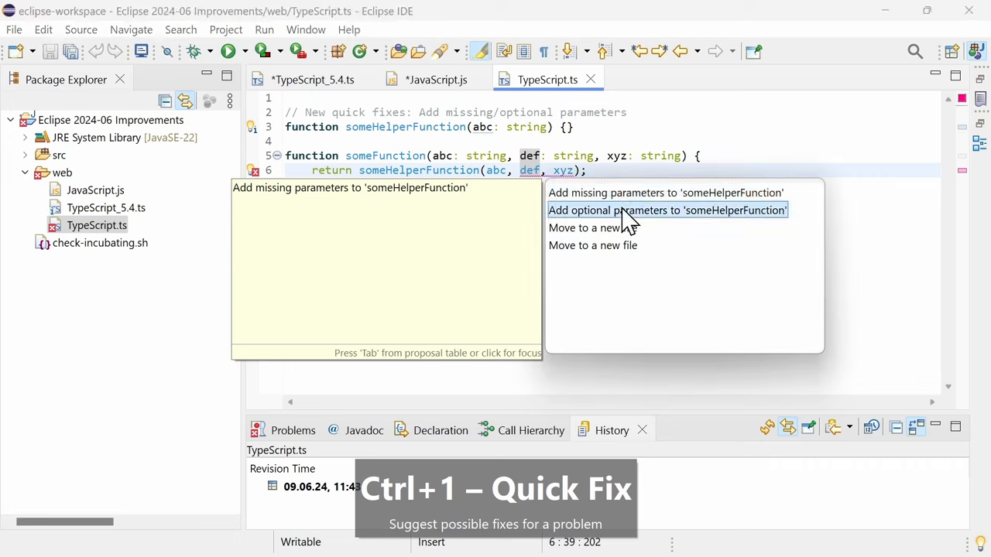
left_click(668, 210)
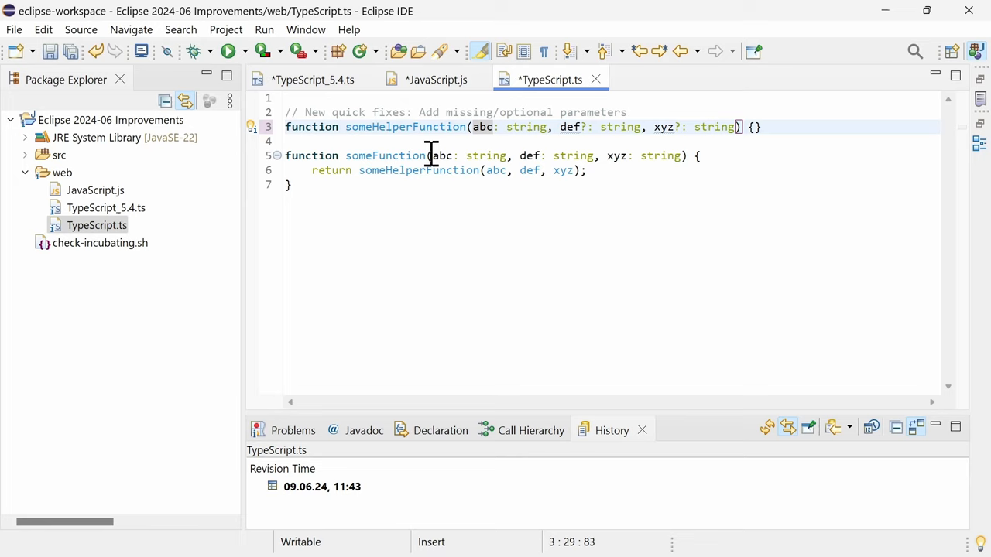
left_click(306, 30)
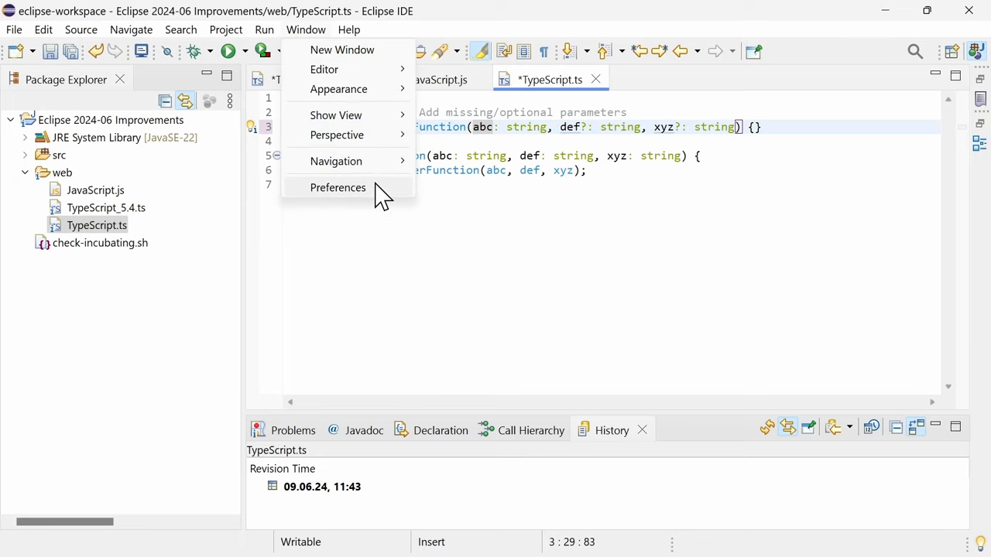
- Uncheck 'Enable auto activation' under Generic Text Editors preferences and apply the change
left_click(338, 187)
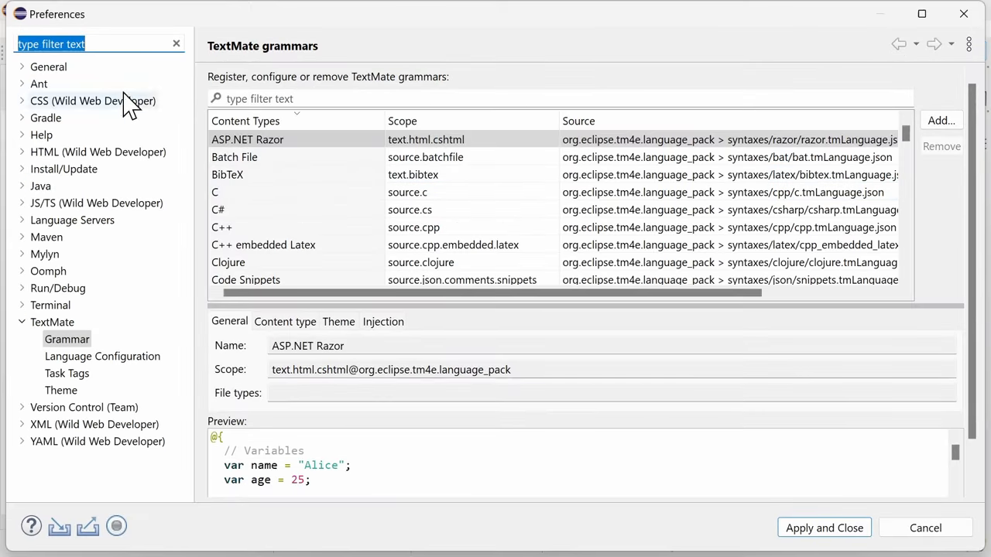
left_click(23, 66)
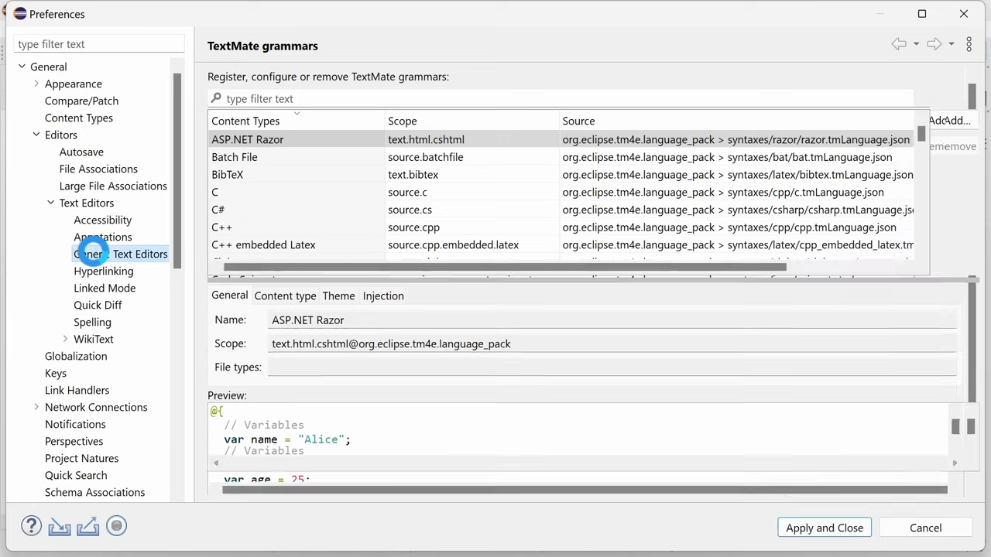
left_click(120, 254)
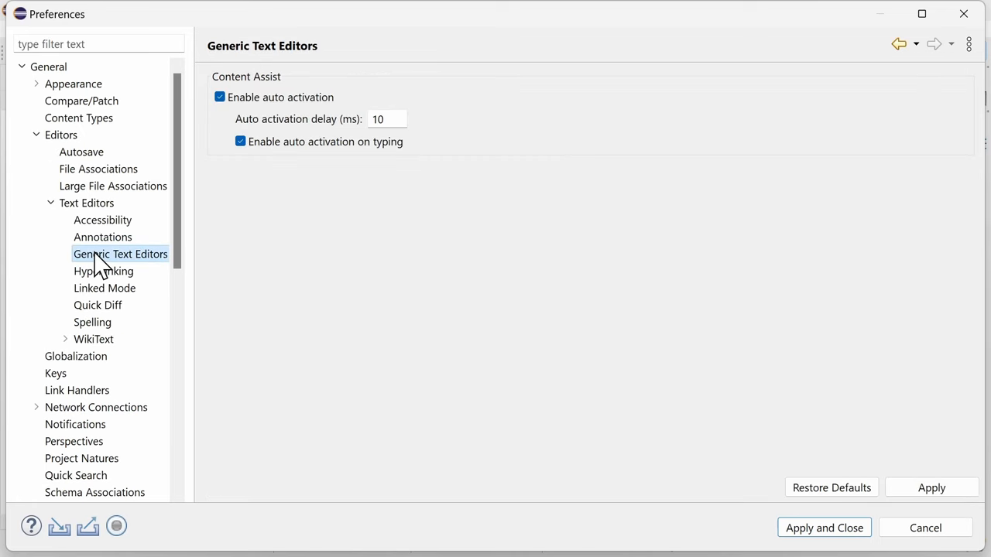
left_click(220, 96)
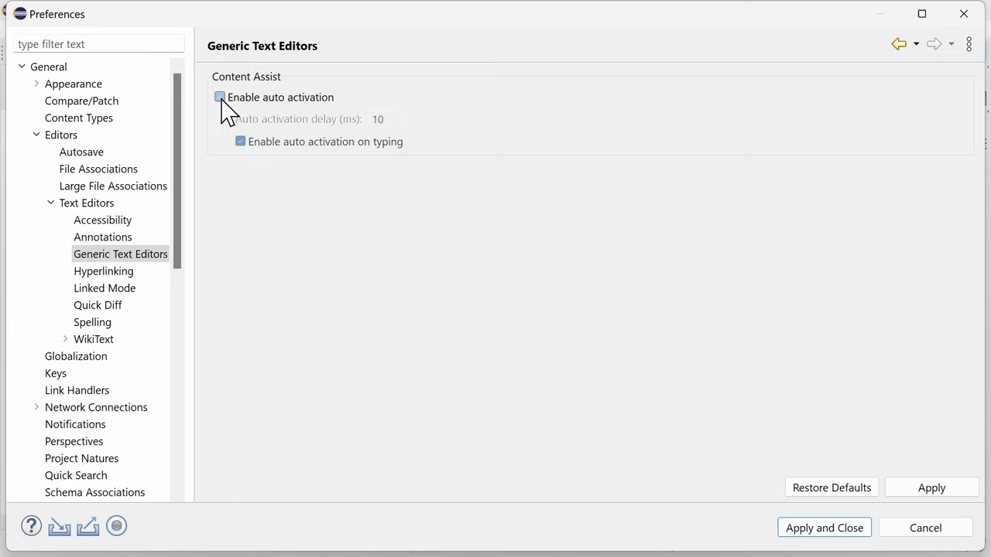
left_click(220, 97)
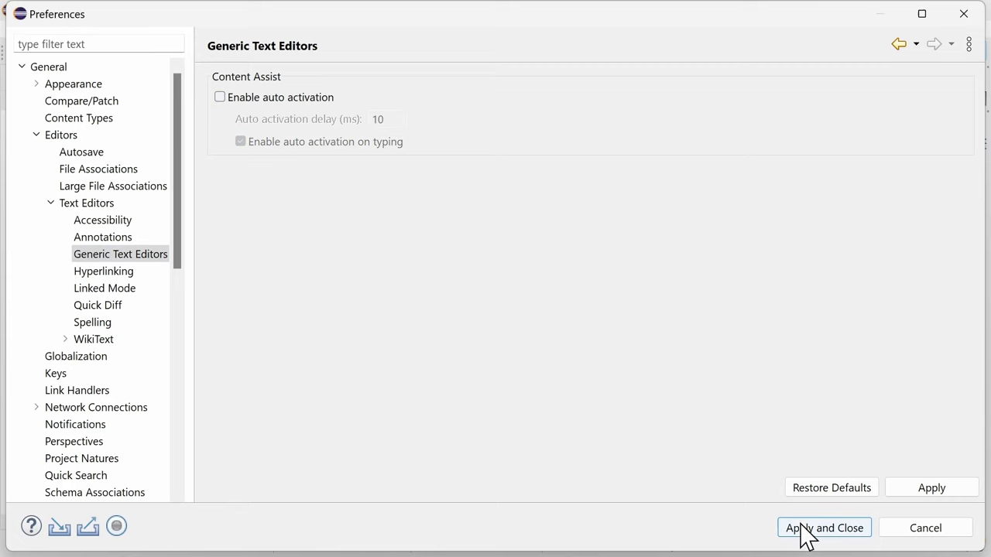
left_click(825, 528)
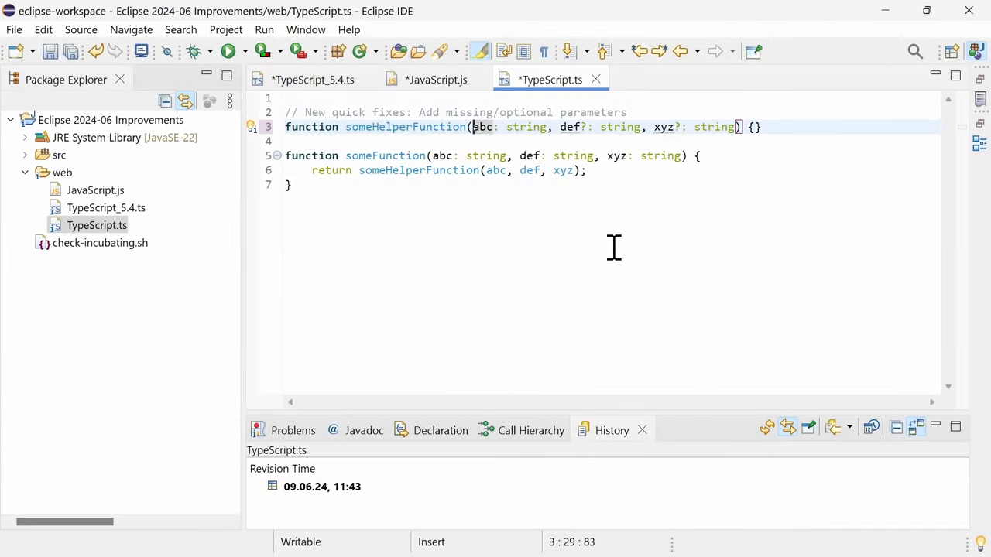